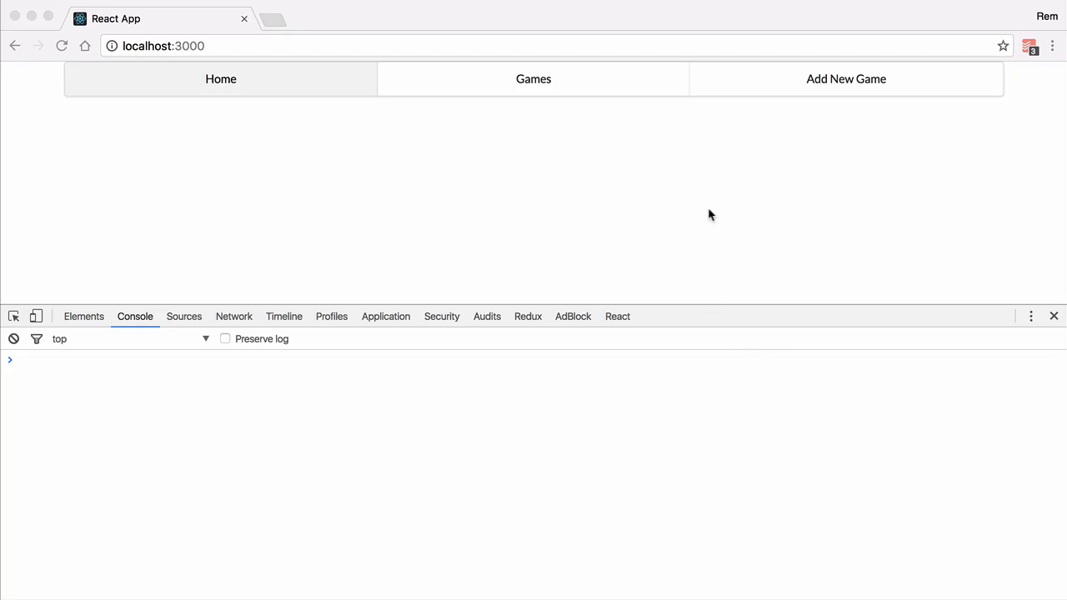
Go to the app's Games page at localhost:3000/games, showing placeholder 'games list' text
left_click(532, 78)
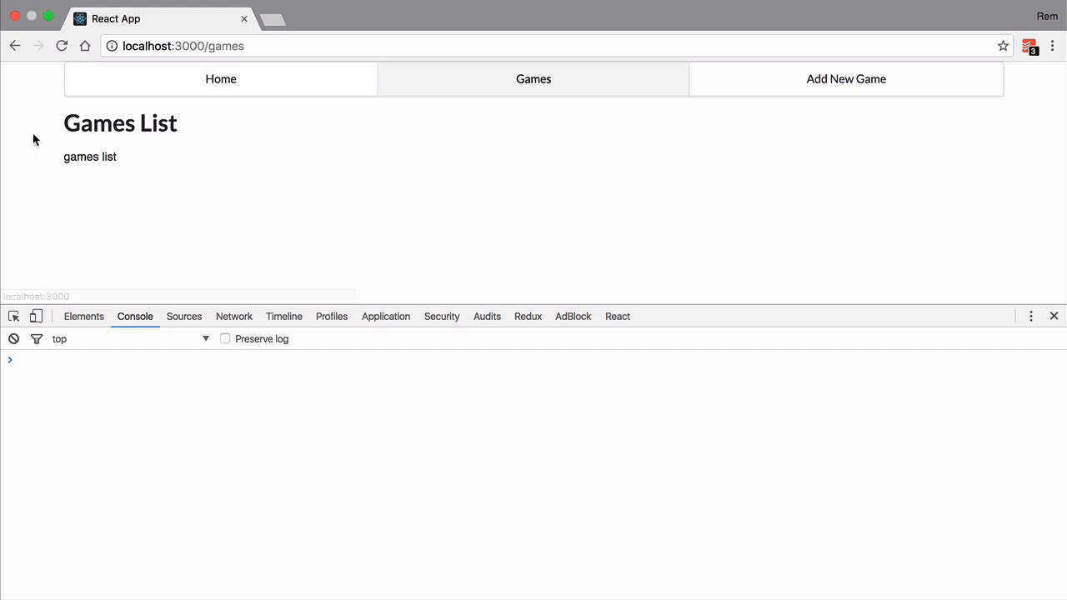
mouse_move(295, 217)
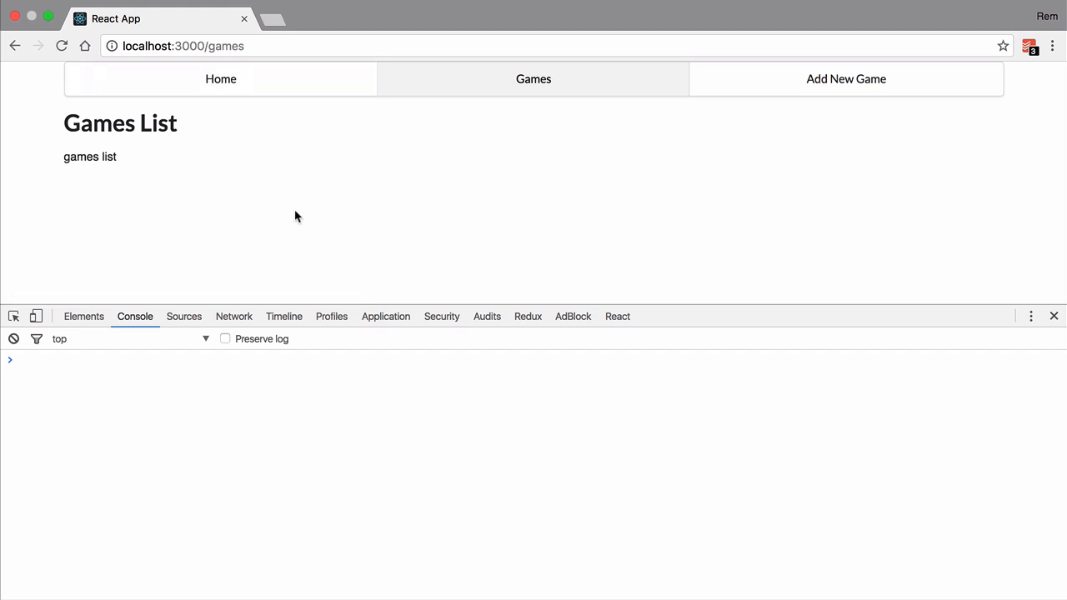
mouse_move(417, 215)
type("game")
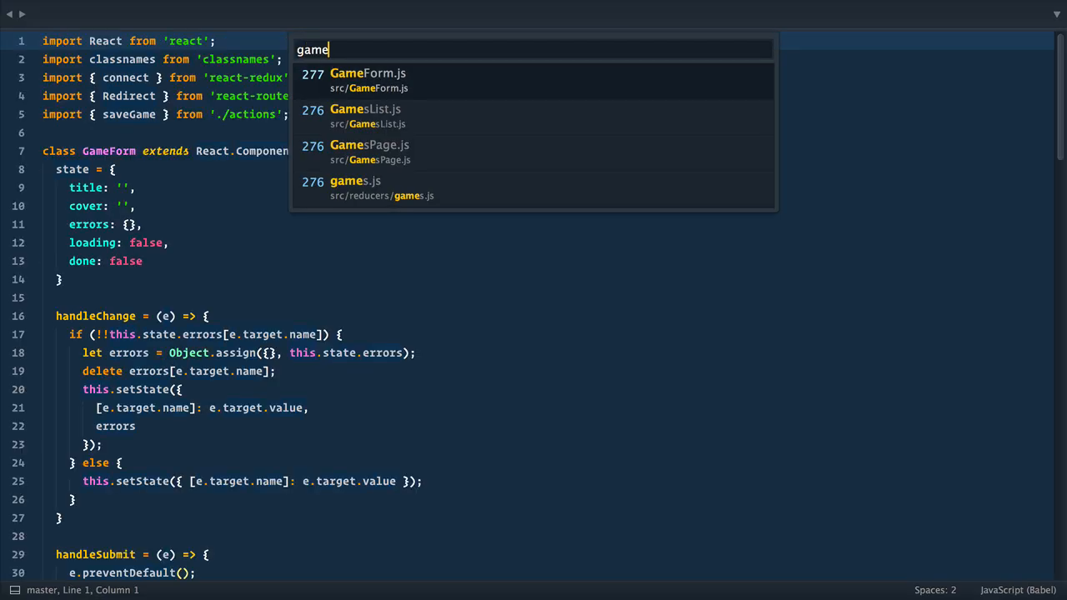
Open GamesList.js, review GamesPage.js, then return to GamesList.js
left_click(365, 115)
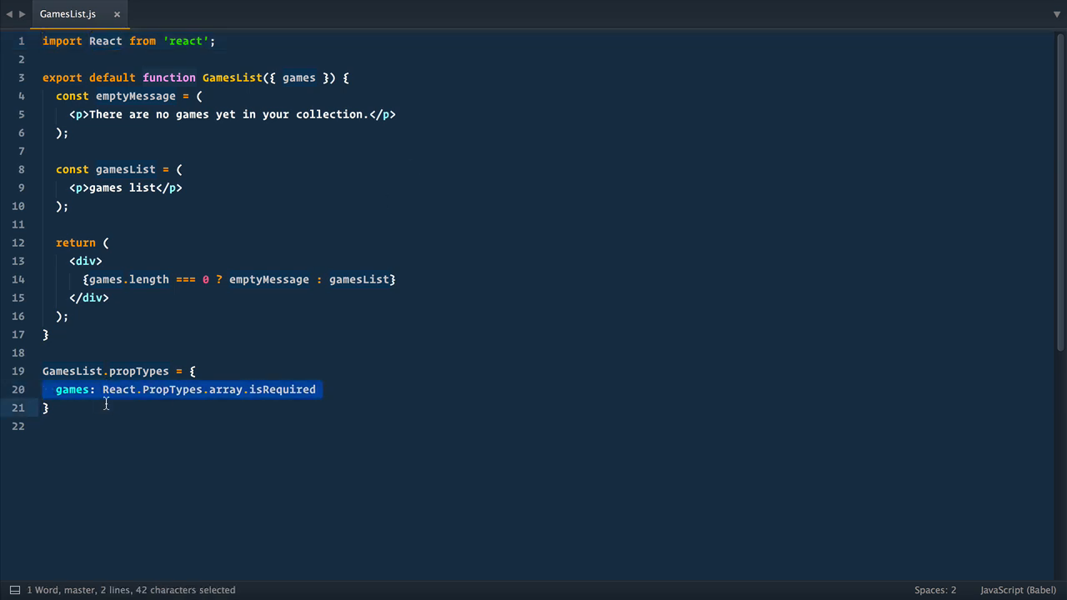
key("ctrl+p")
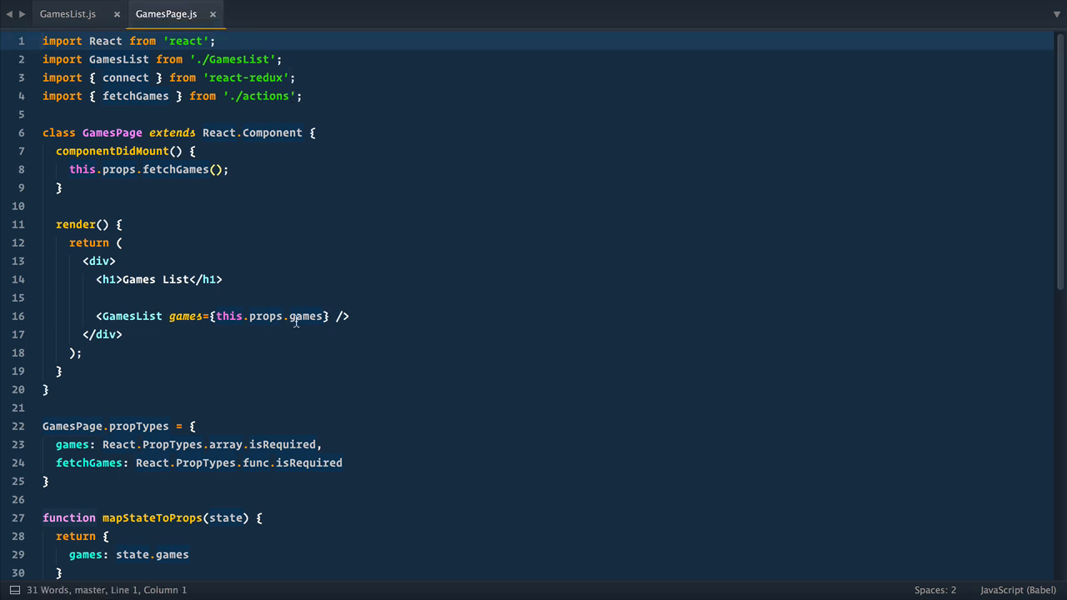
scroll("down", 3)
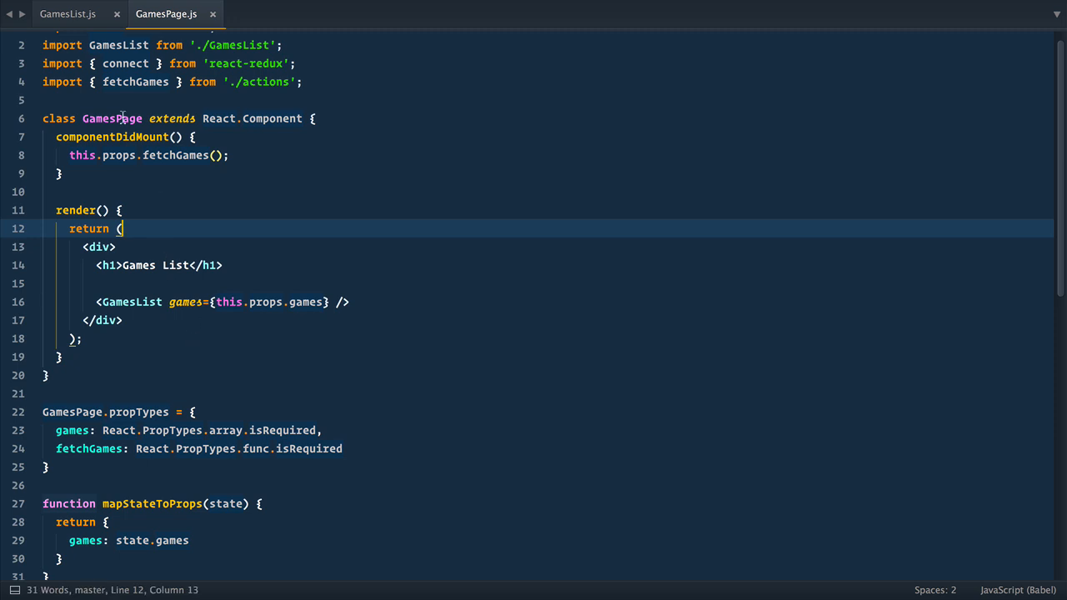
mouse_move(422, 409)
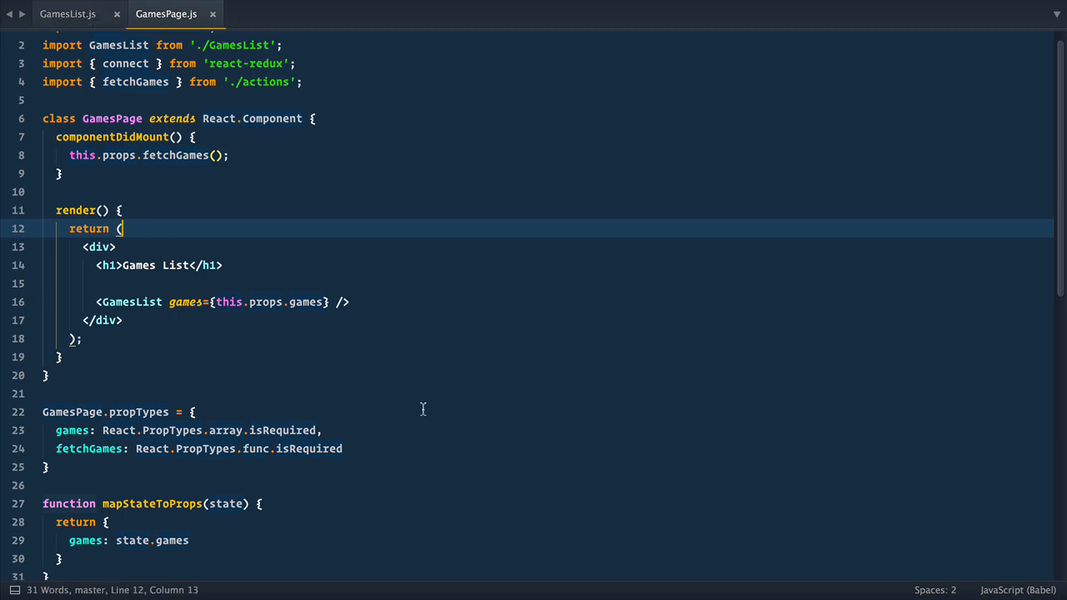
mouse_move(68, 13)
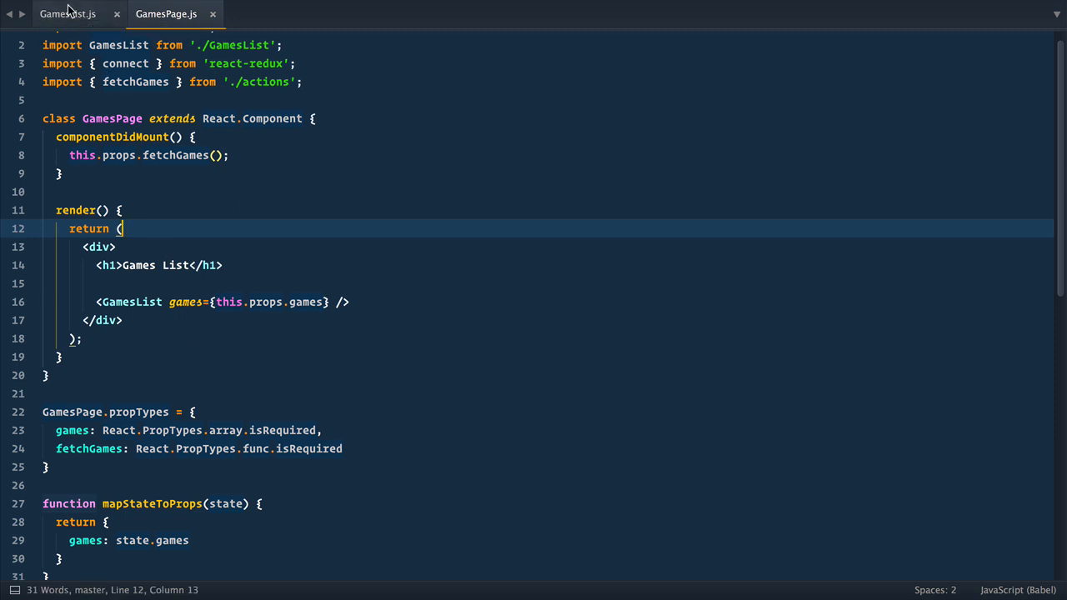
left_click(67, 14)
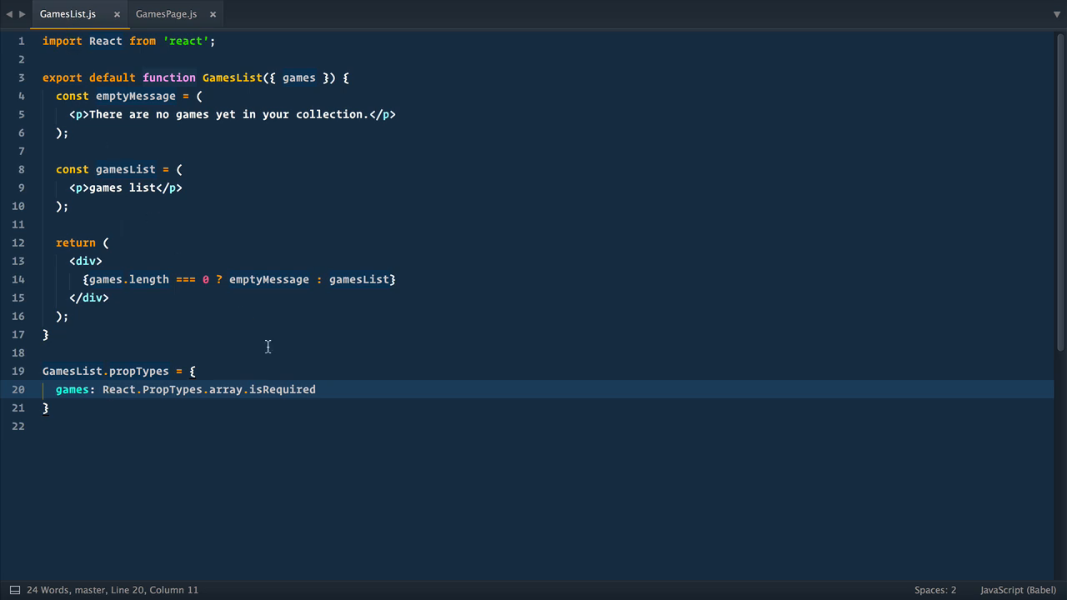
Replace the placeholder paragraph with a 'ui four cards' container div
left_click(70, 187)
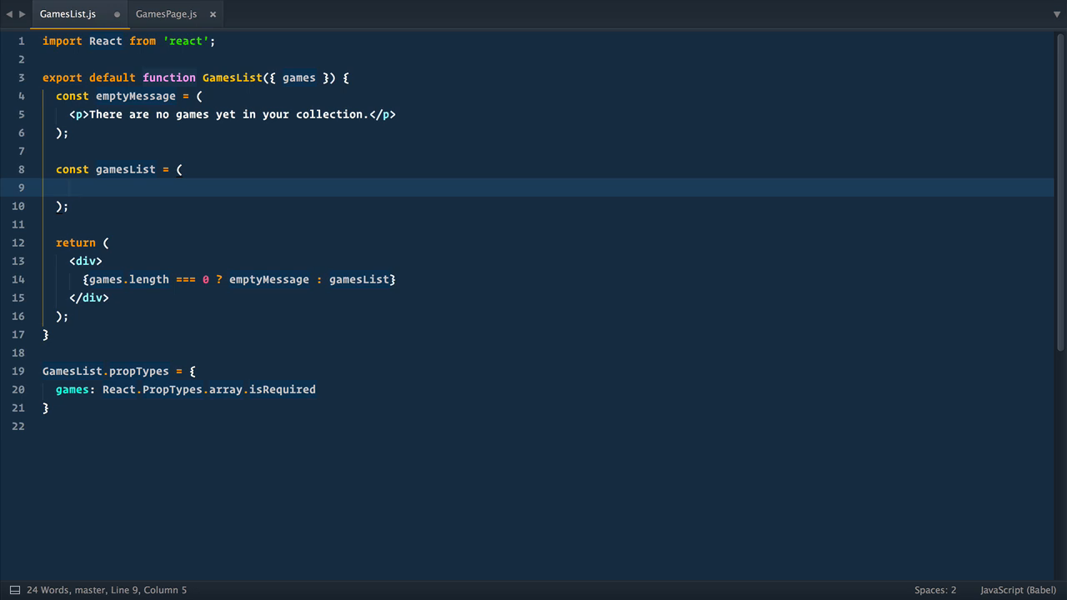
type(".u")
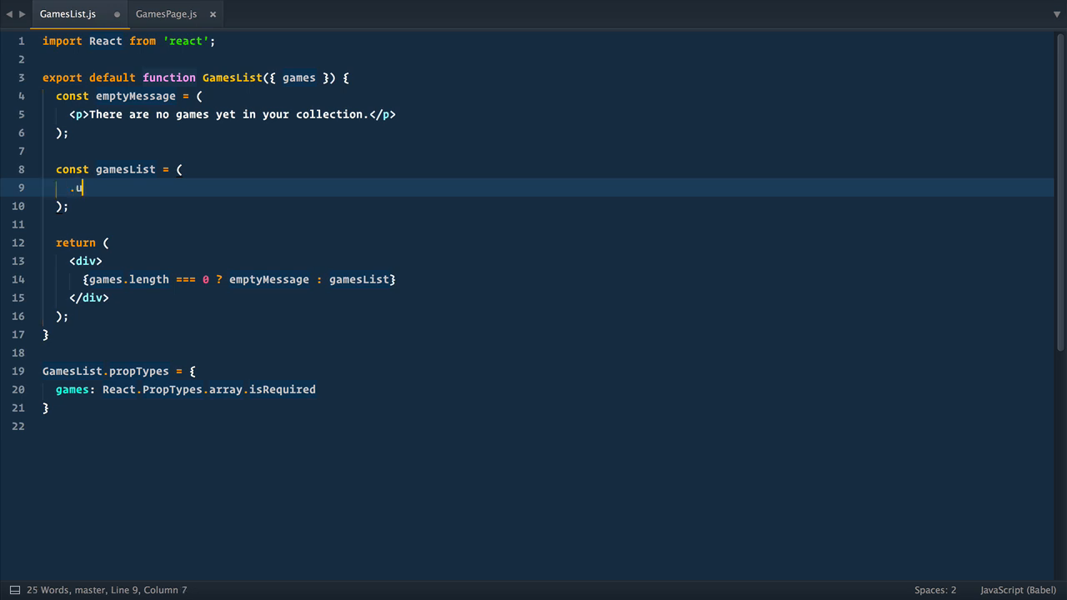
type("i.fo")
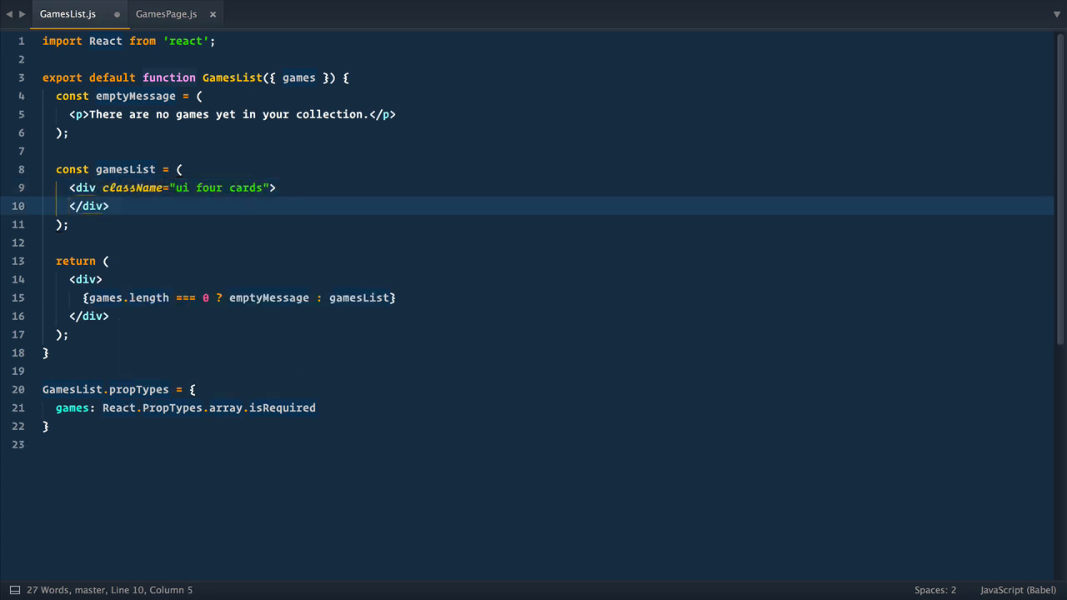
key("Enter")
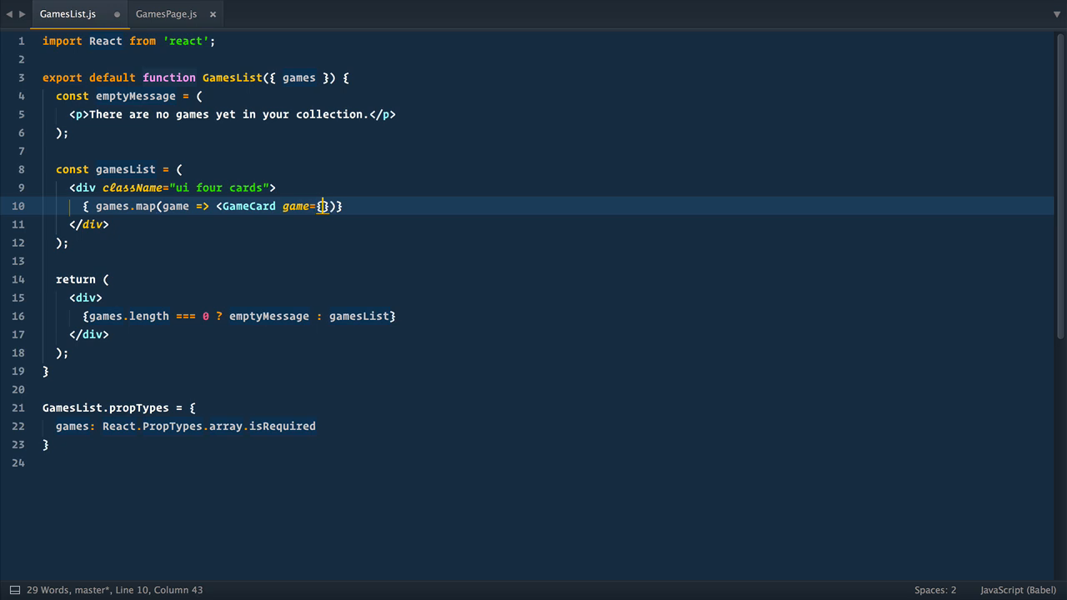
Map games to GameCard components keyed by game._id and import GameCard from './GameCard'
type("game")
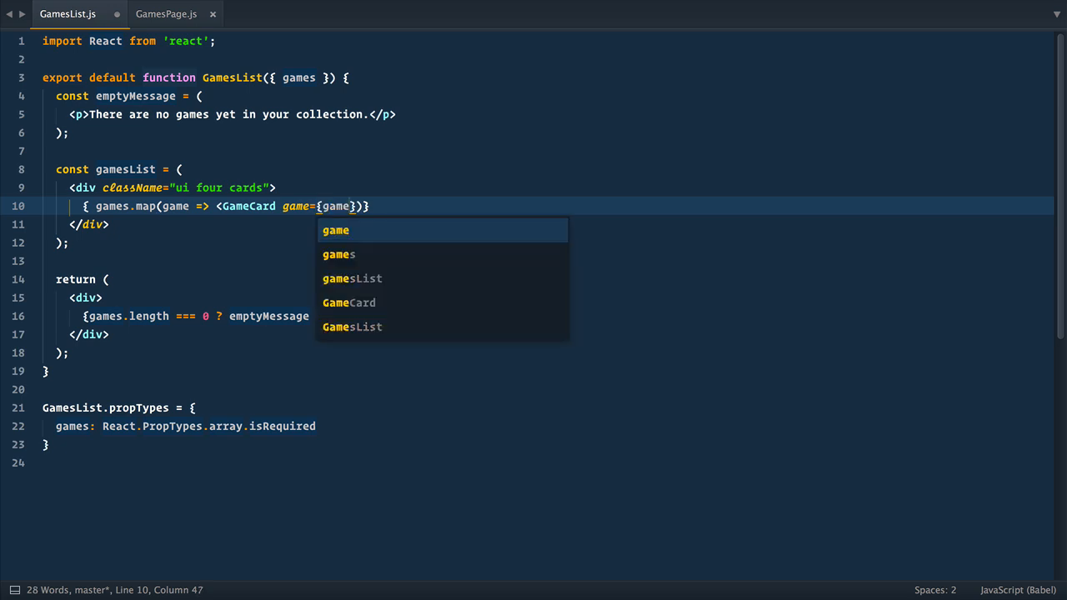
type("key={}")
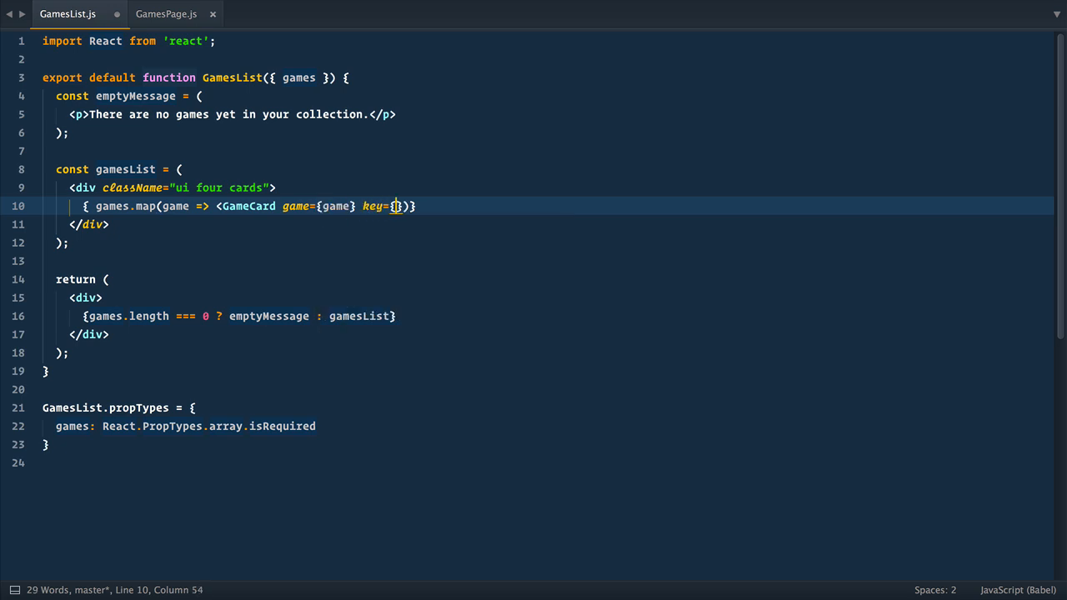
type("game._id")
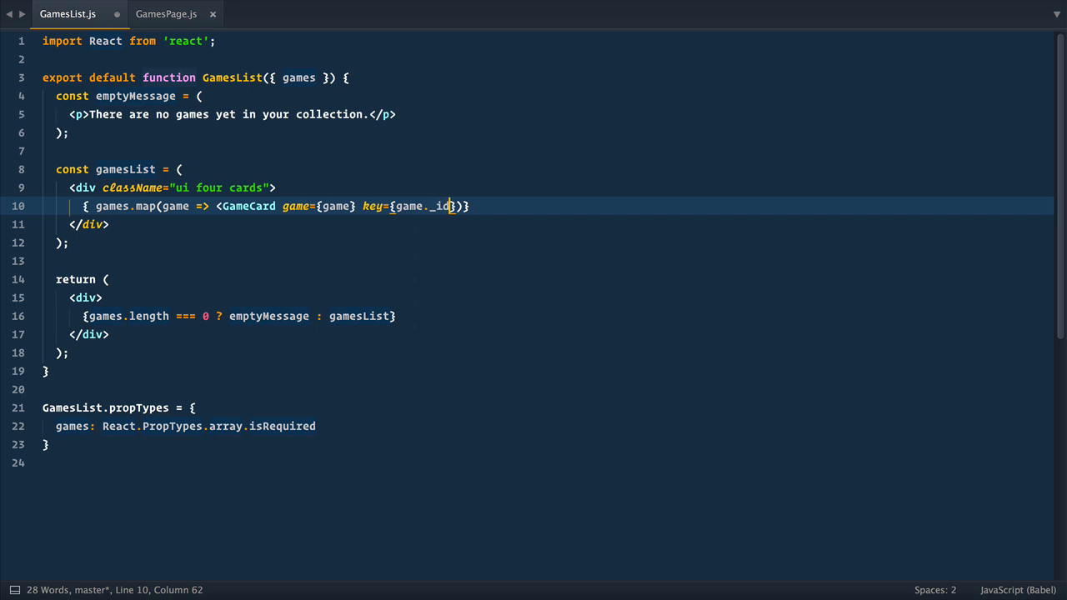
type("/>")
left_click(543, 59)
type("import  from '';")
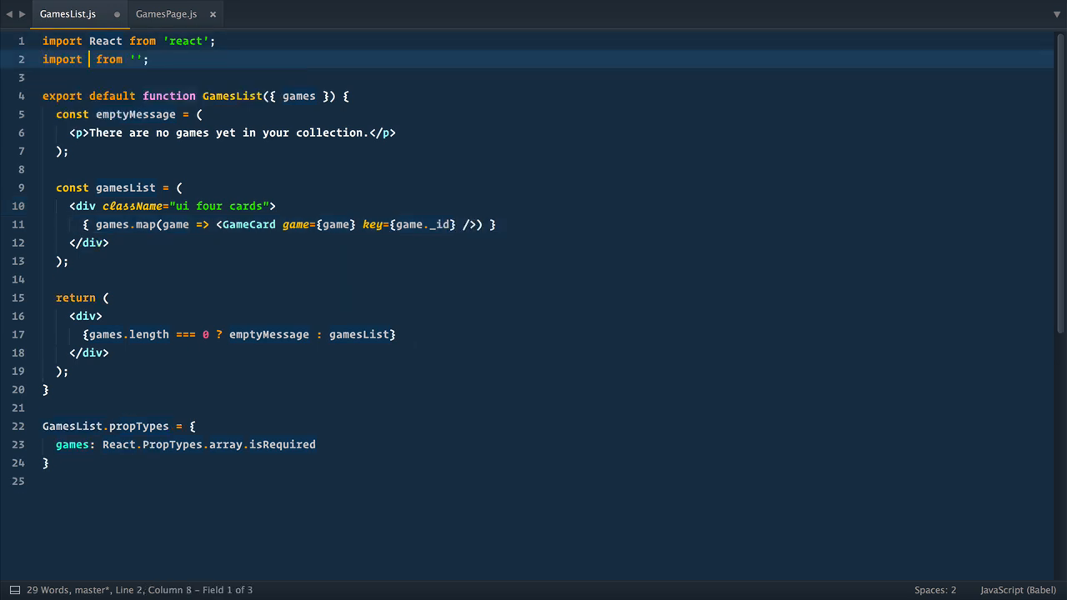
type("GameCard from './GameCard")
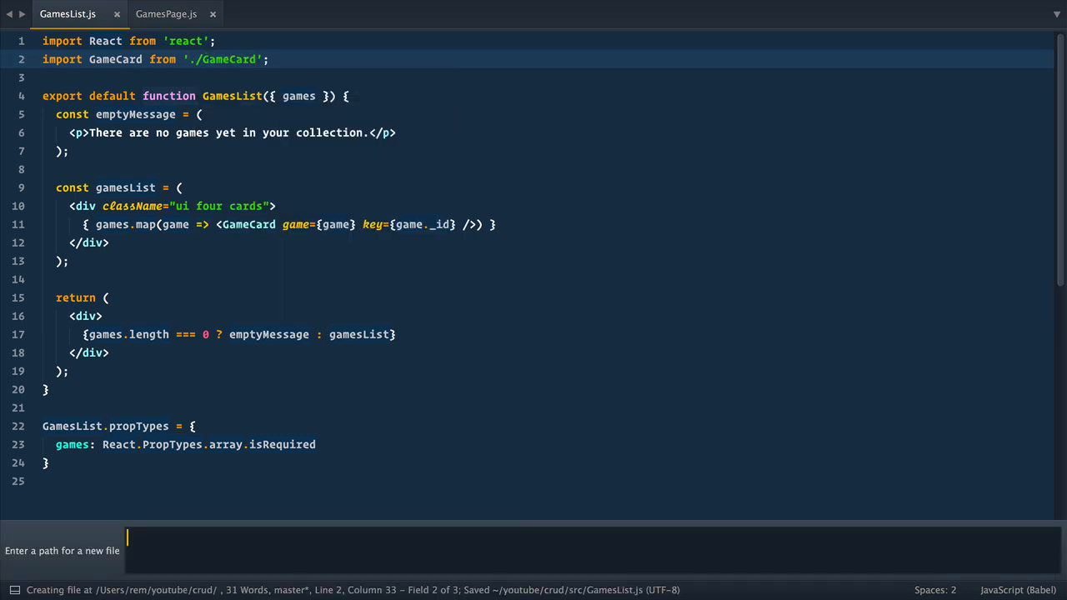
Create GameCard.js as a component taking { game } with a 'ui card' div
type("./GameCard.js")
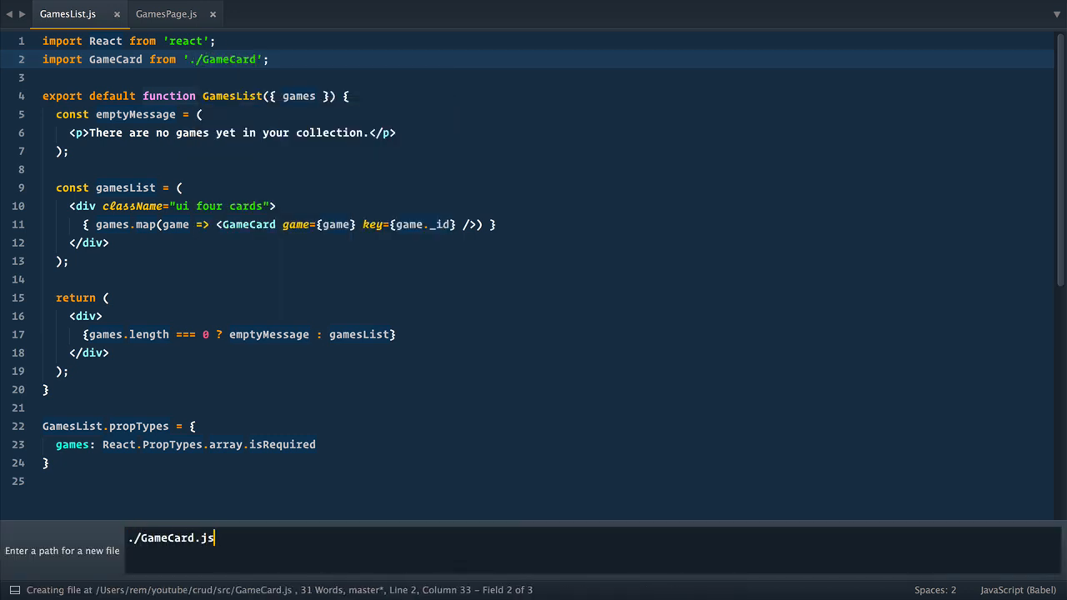
key("Enter")
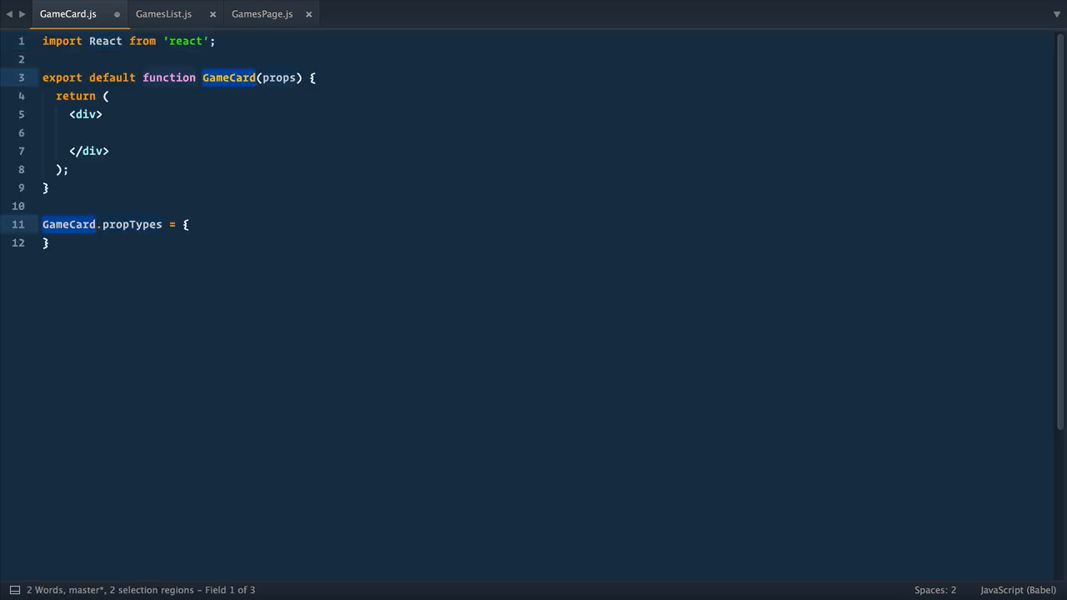
type("{ game }")
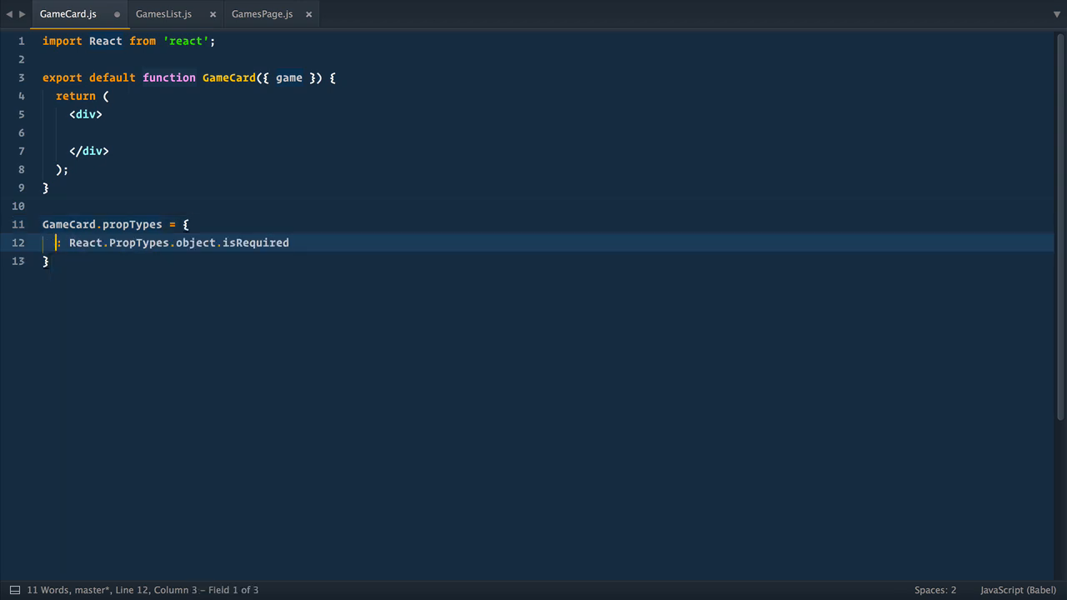
type("game")
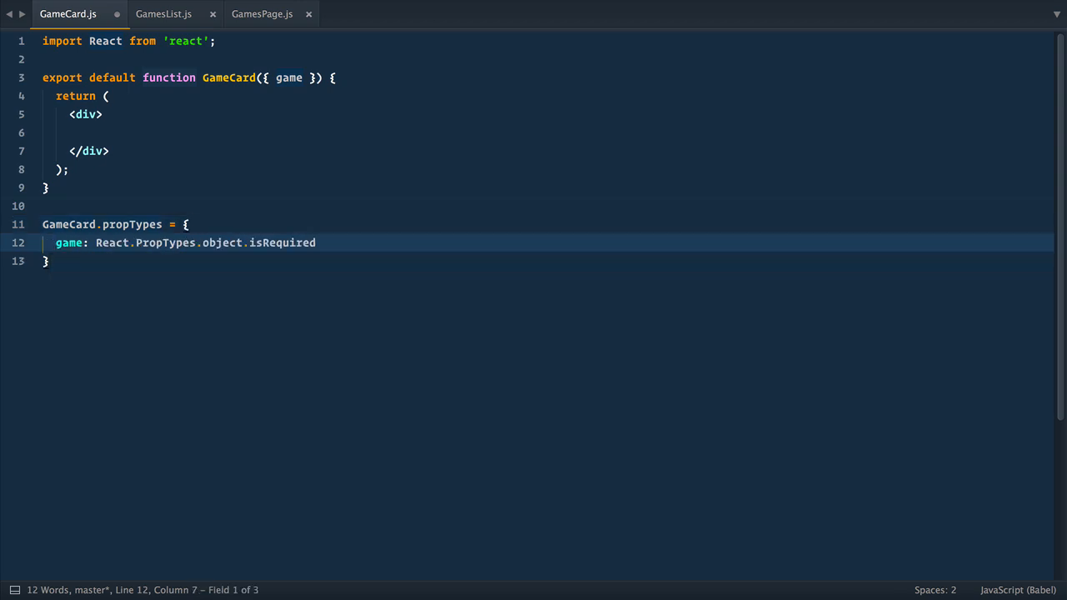
type("cn")
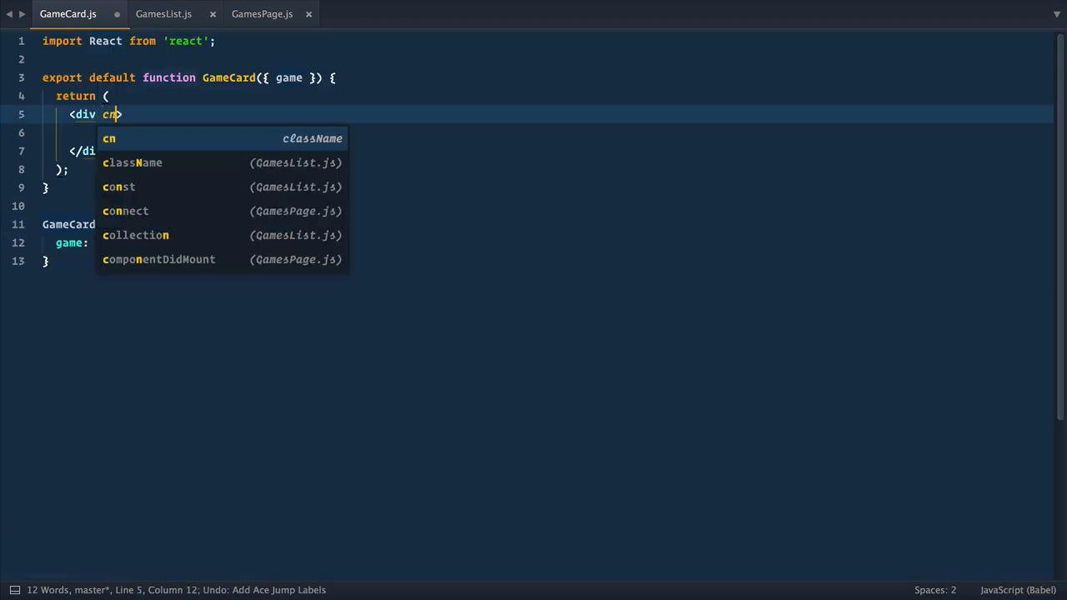
type("className=\"ui card\"")
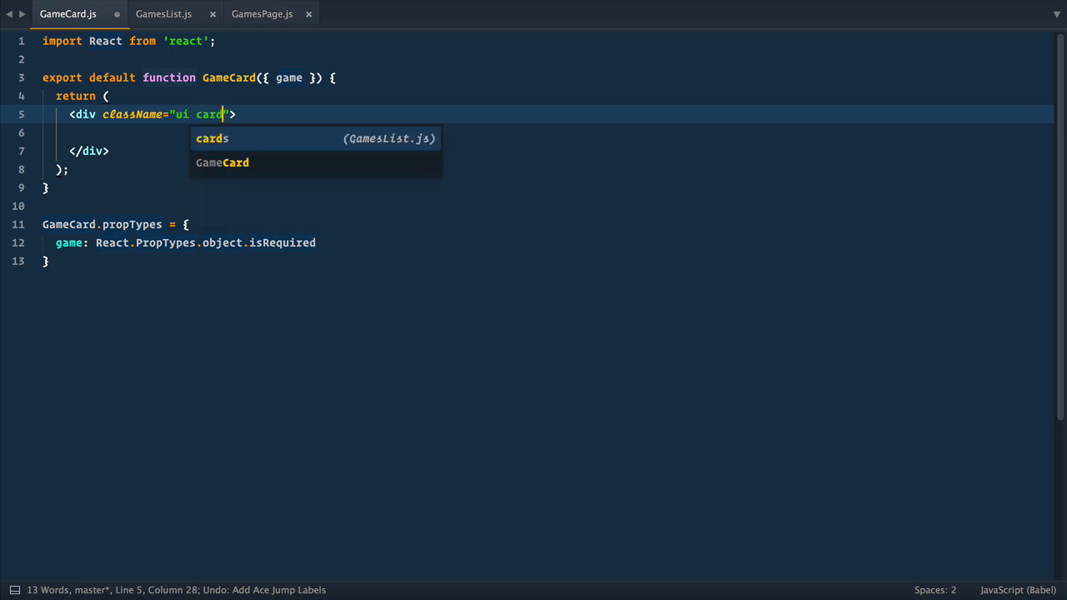
Add an image showing game.cover and a content header showing game.title
type(".imag")
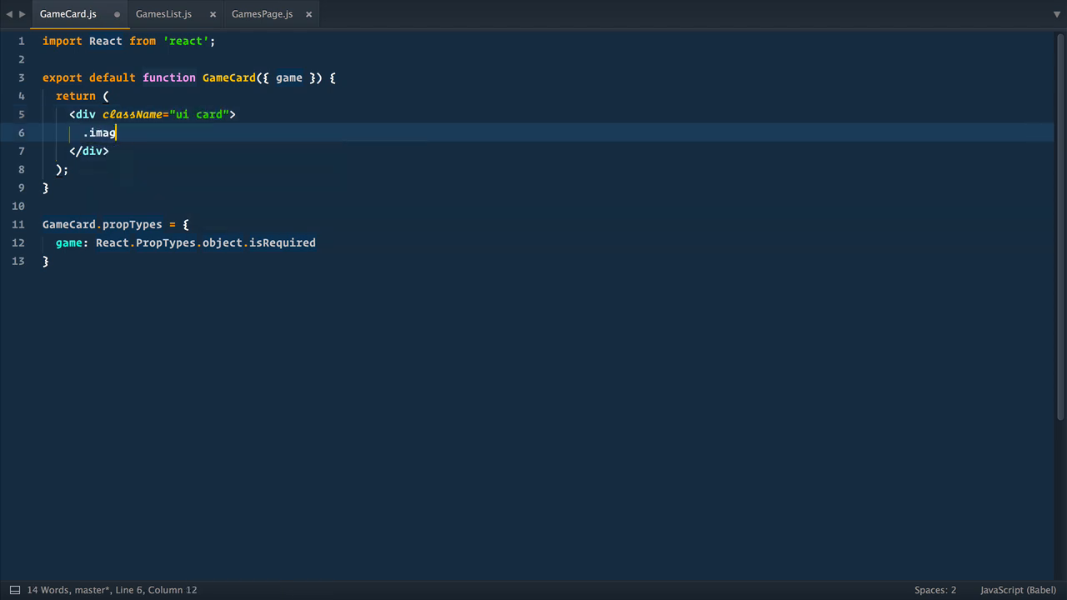
type("e+.content")
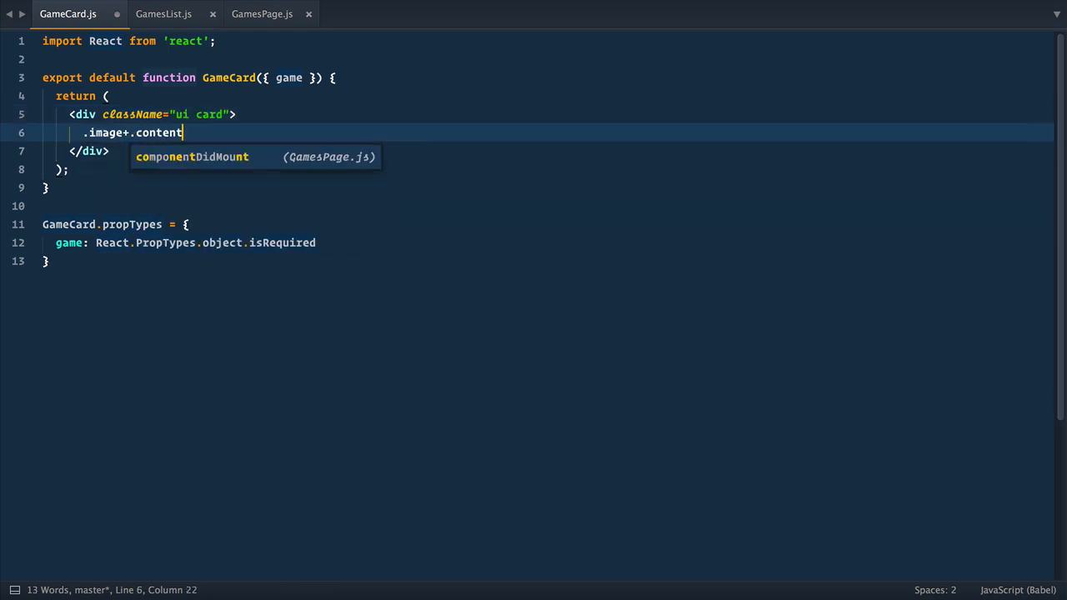
type(">.header")
type("<")
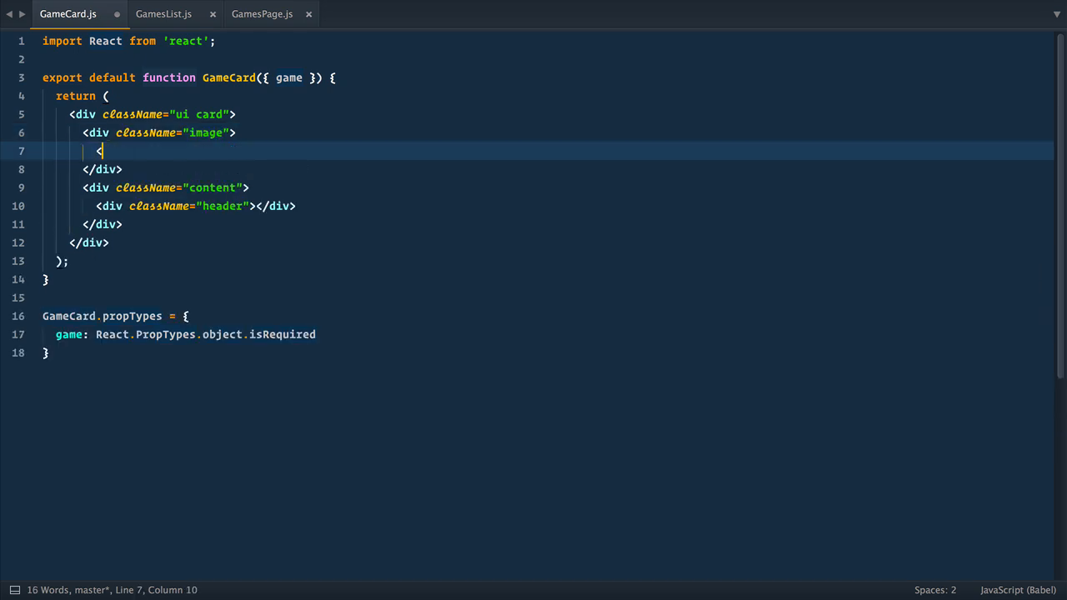
type("img src={game.")
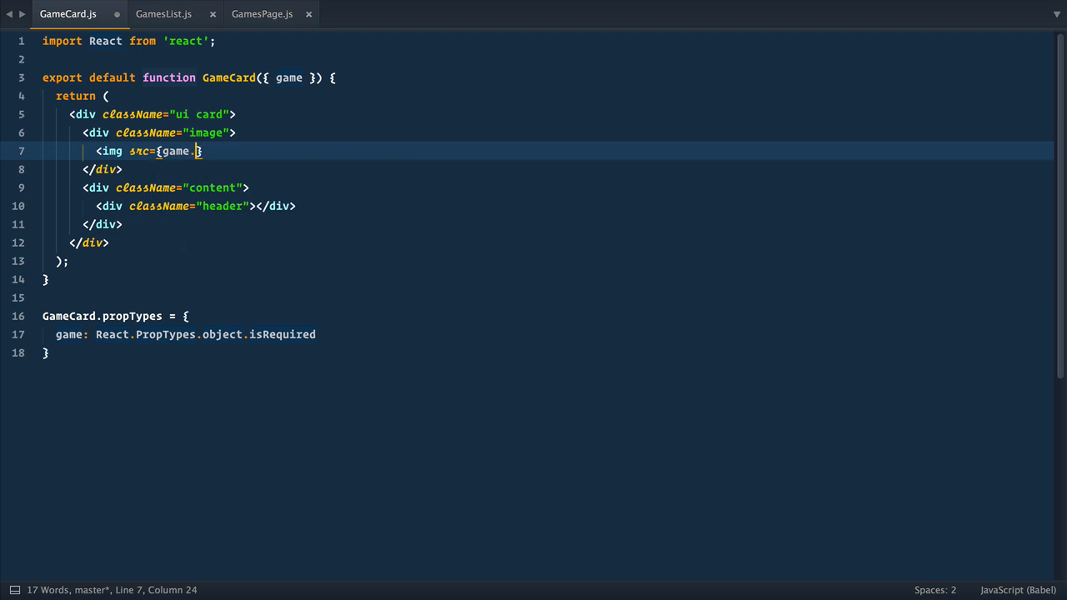
type("cover} alt=\"Game Cover\" />")
type("<")
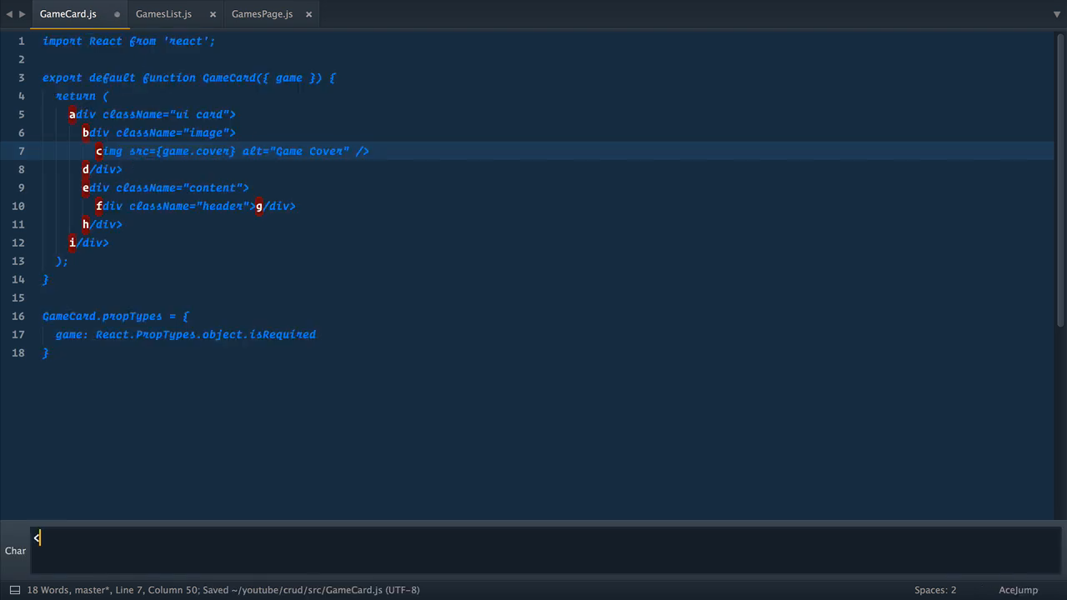
type("{game")
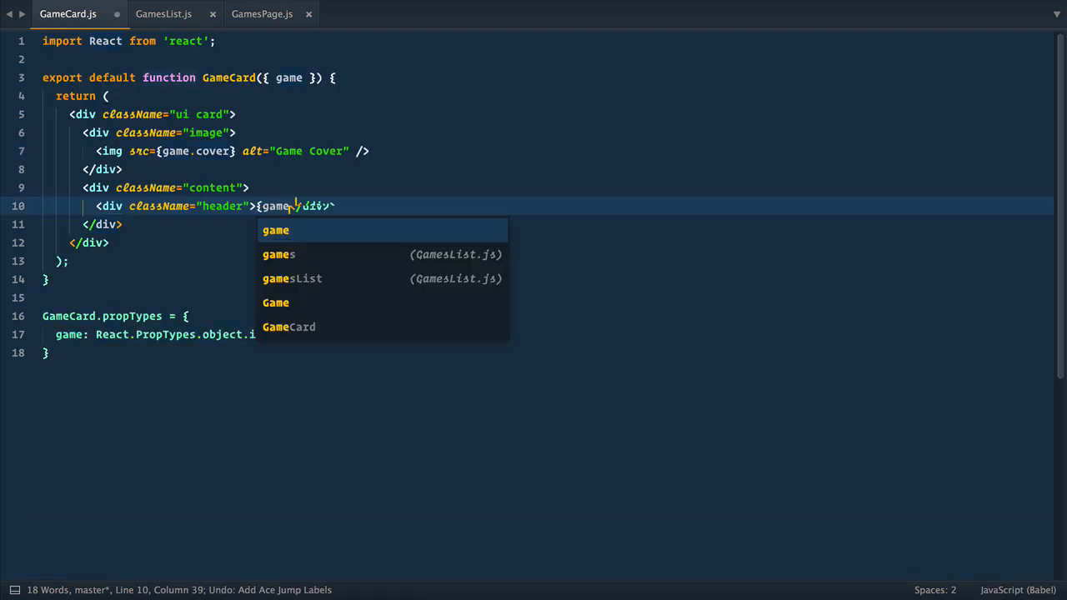
type(".title")
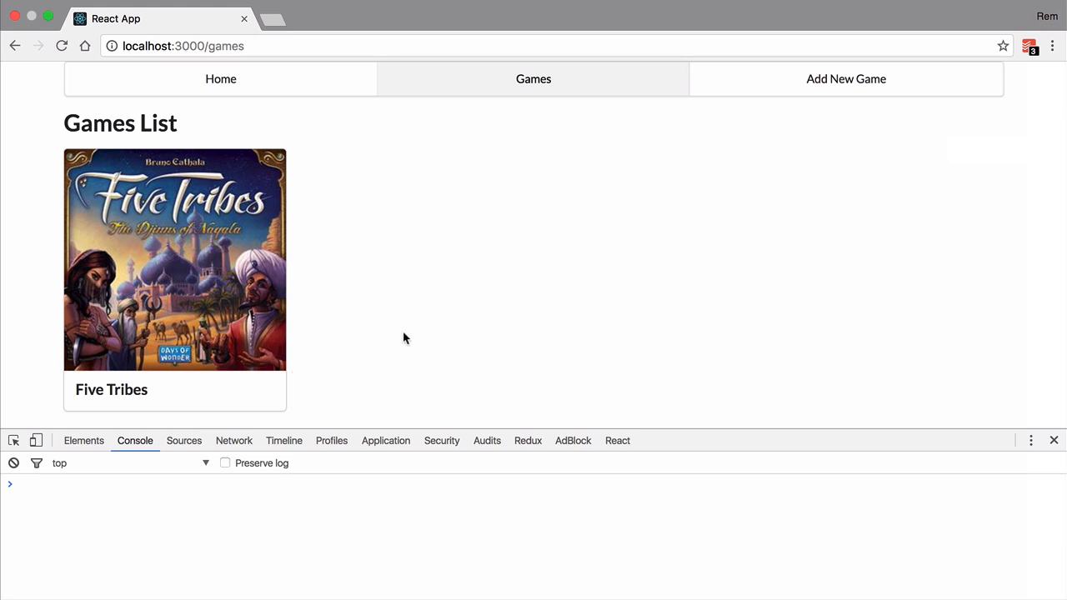
mouse_move(829, 92)
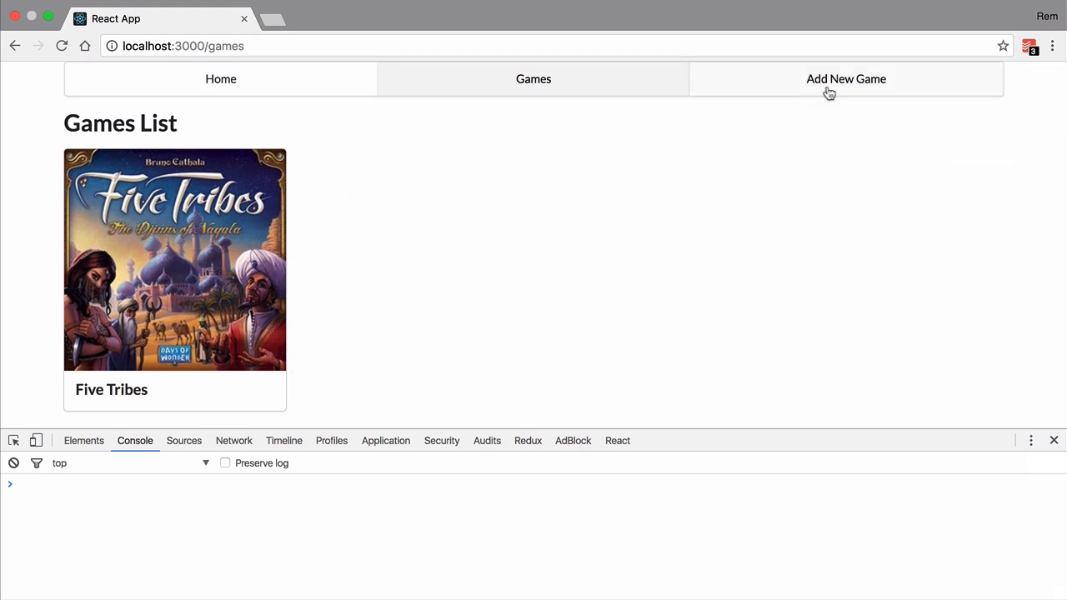
Add Seasons with its geekdo cover image URL (pic1299390) via the Add New Game form
left_click(845, 78)
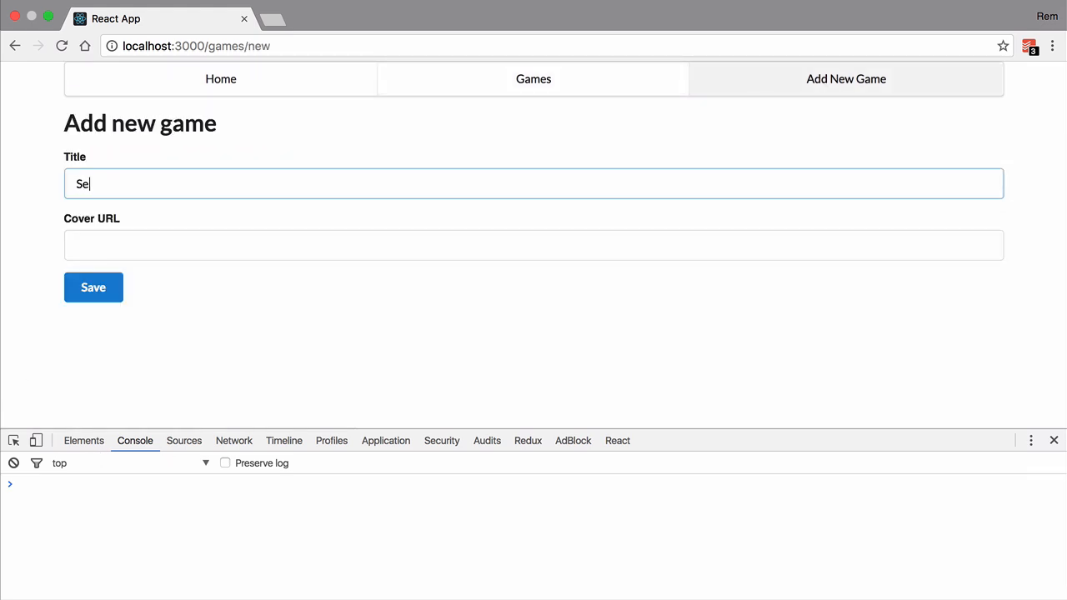
type("https://cf.geekdo-images.com/Db4zMa56H9x0S474i8w5ilP9PiE=/fit-in/246x300/pic1299390.jpg")
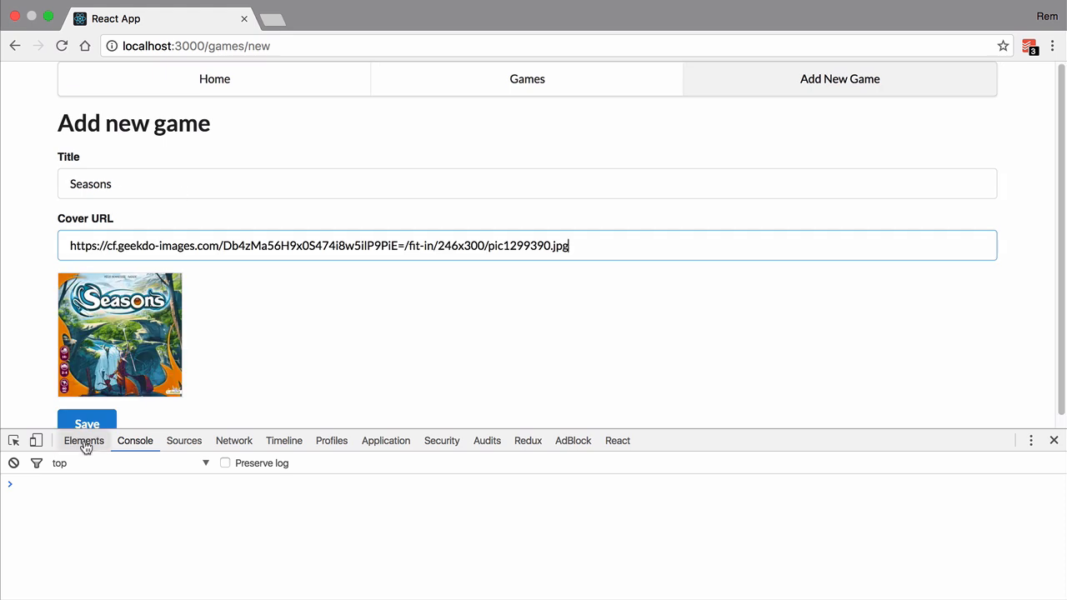
left_click(87, 424)
type("serv")
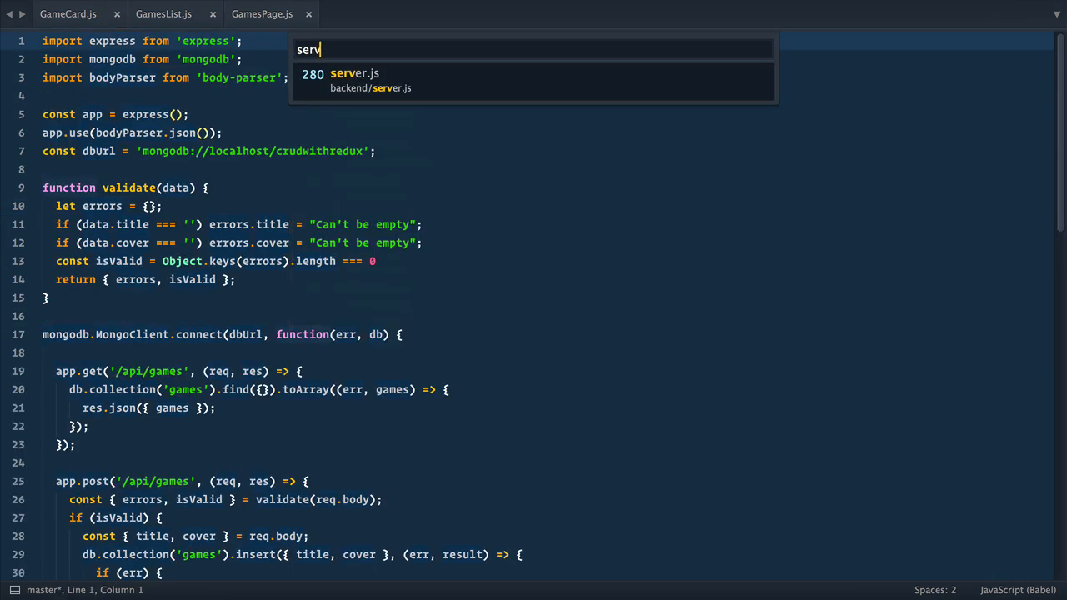
Add a setTimeout() call near the top of server.js
left_click(353, 80)
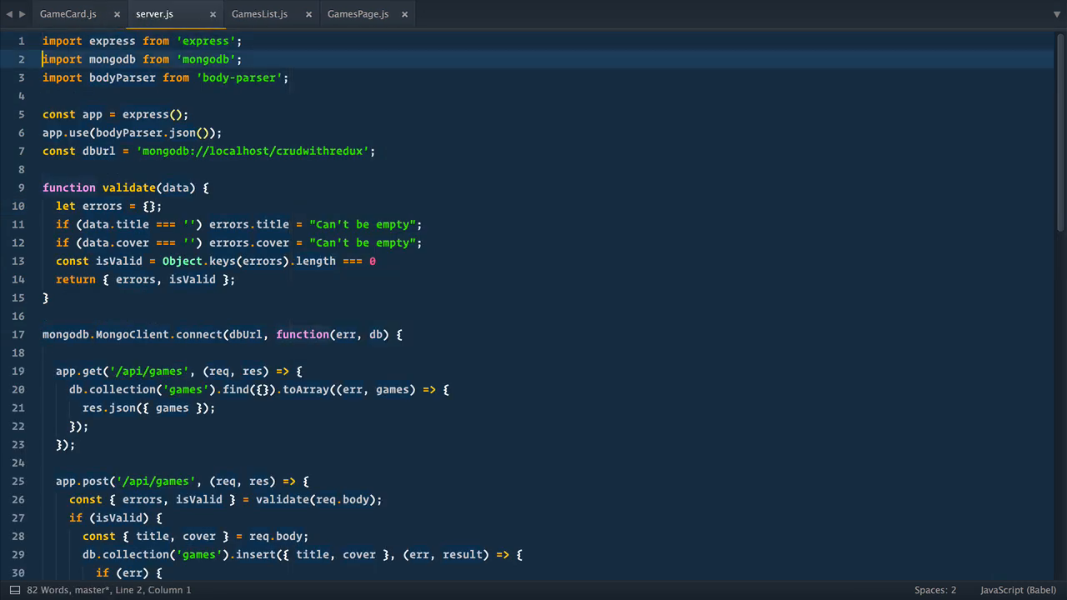
type("setTimeout()")
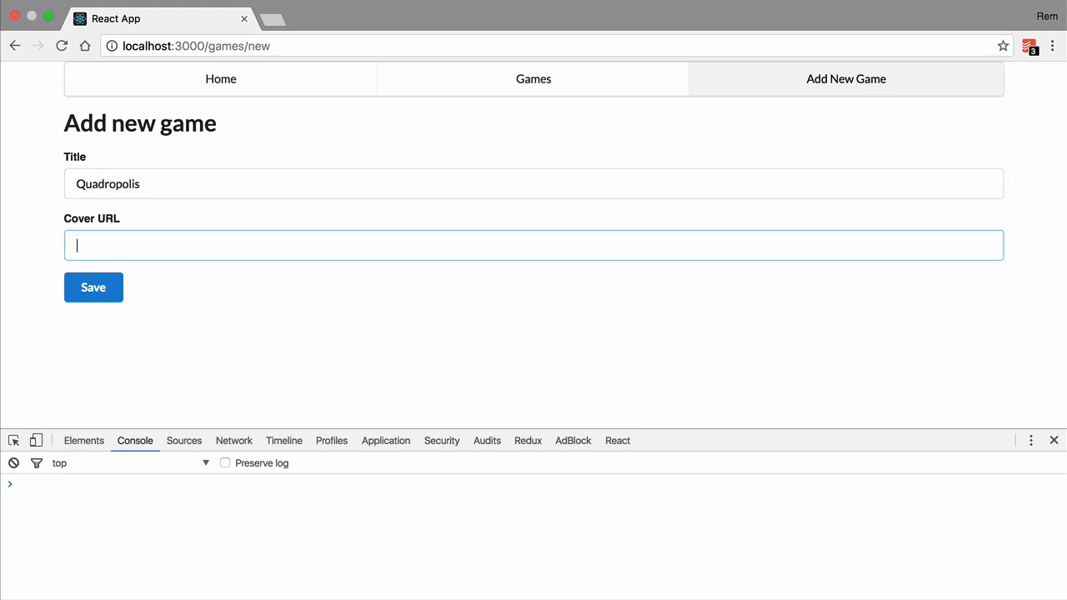
Enter the Quadropolis cover image URL (pic2840020) and save the new game
type("https://cf.geekdo-images.com/BMUcxCZM_AikQ7uXeuDg43RZIWo=/fit-in/246x300/pic2840020.jpg")
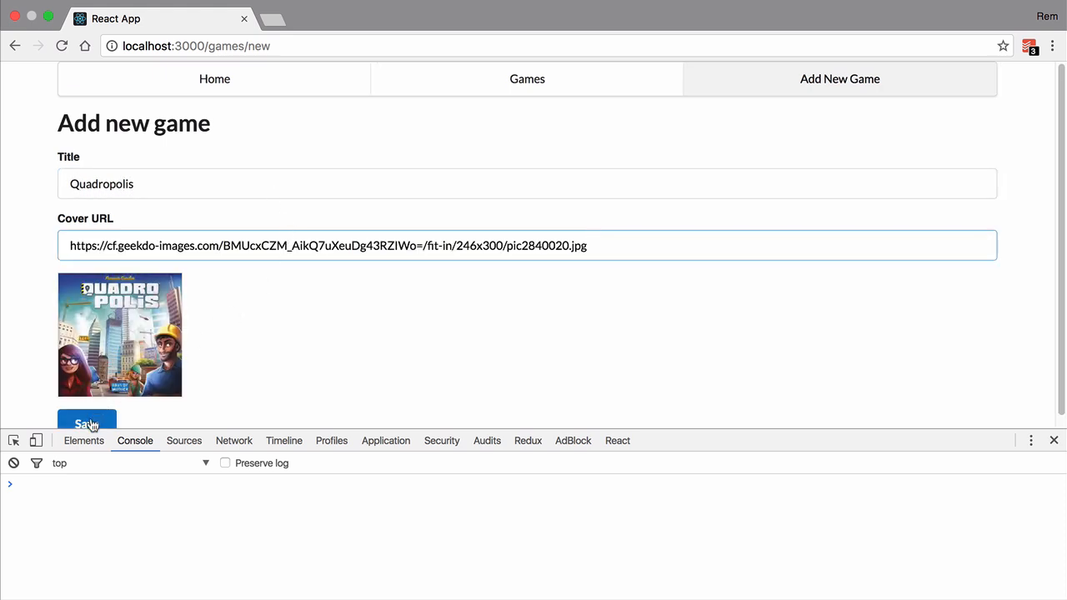
left_click(86, 421)
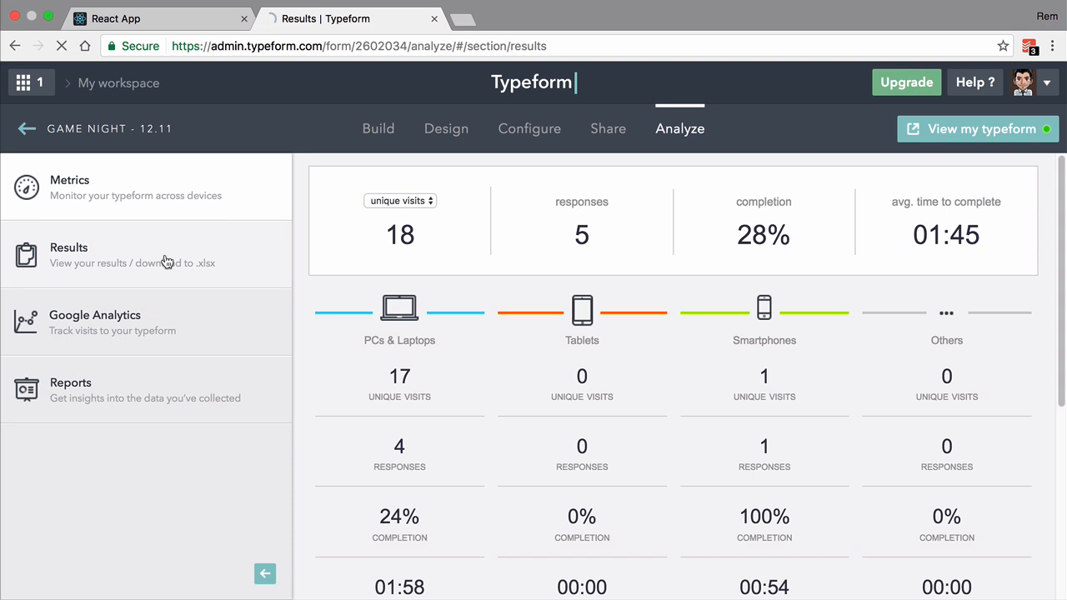
View the Game Night form's Results, then go back to its Metrics overview
left_click(69, 254)
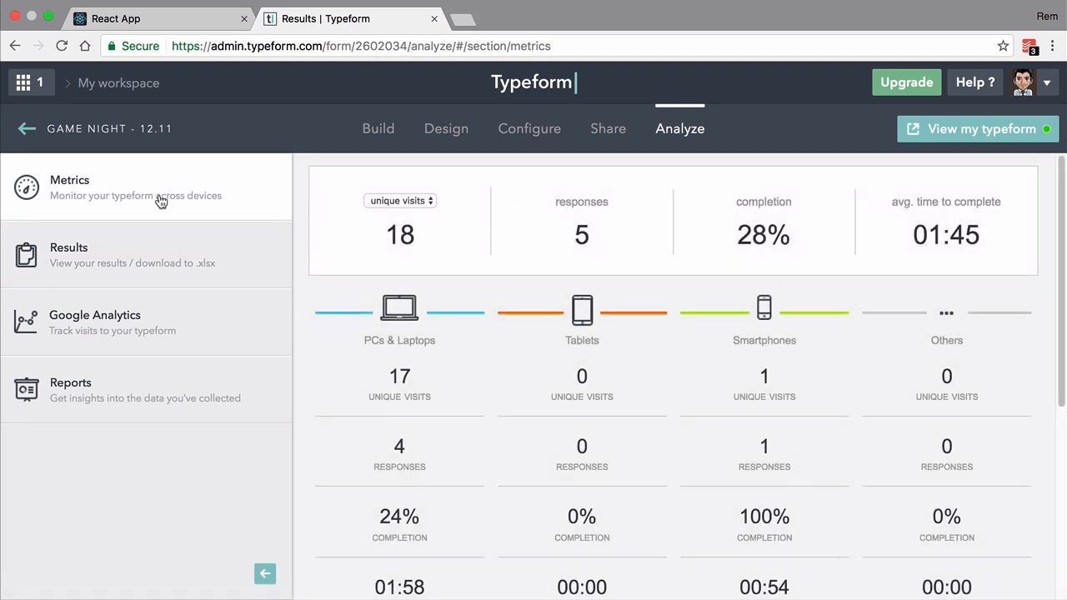
left_click(68, 254)
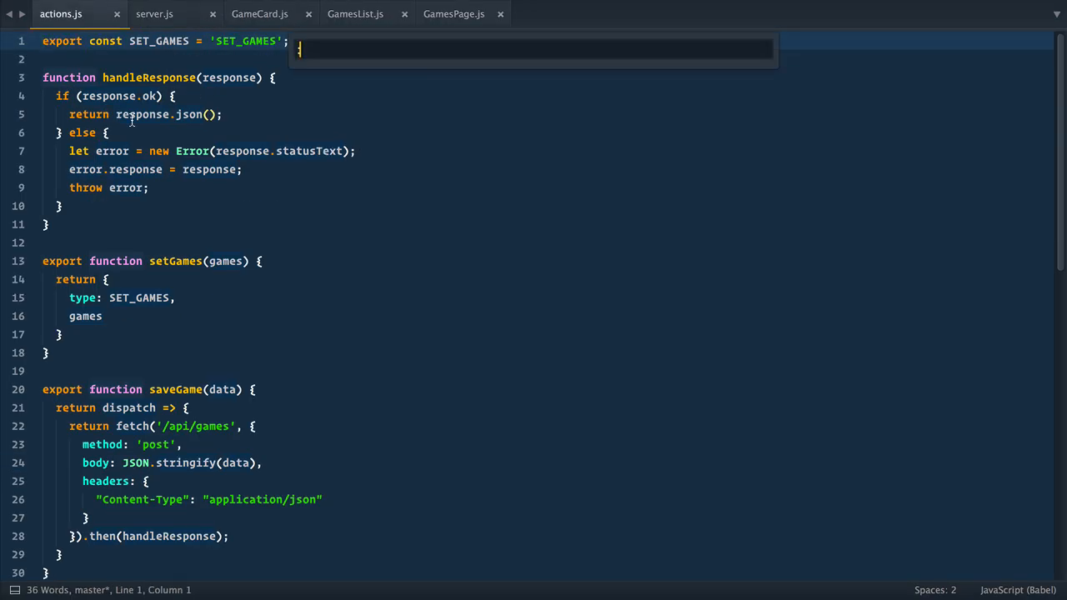
Chain .then(data => dispatch(addGame(data.game))) onto saveGame and start an ADD_GAME creator
scroll("down", 3)
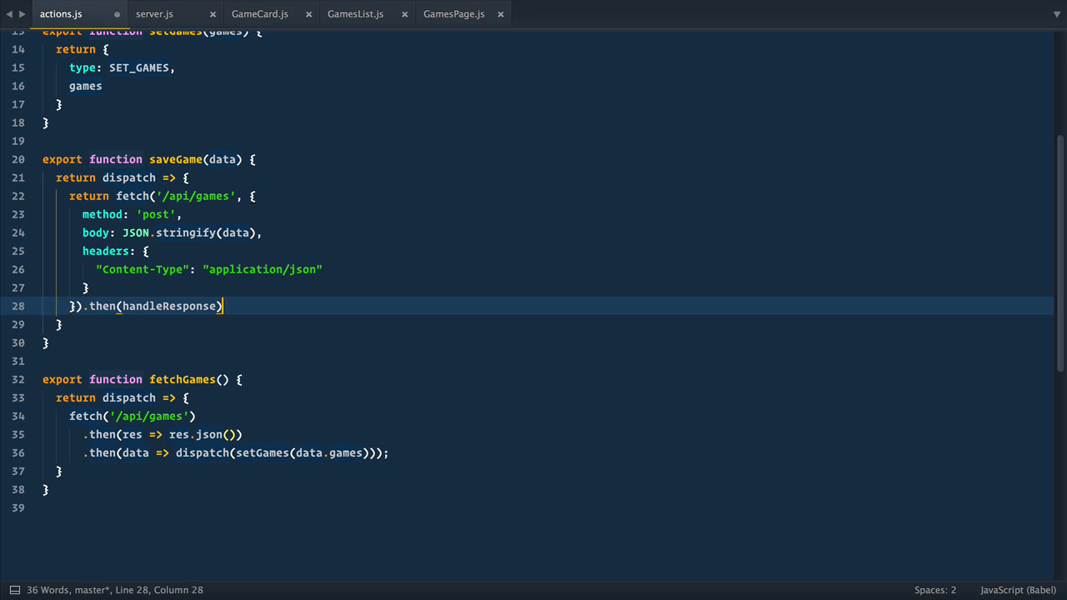
type(".then(data")
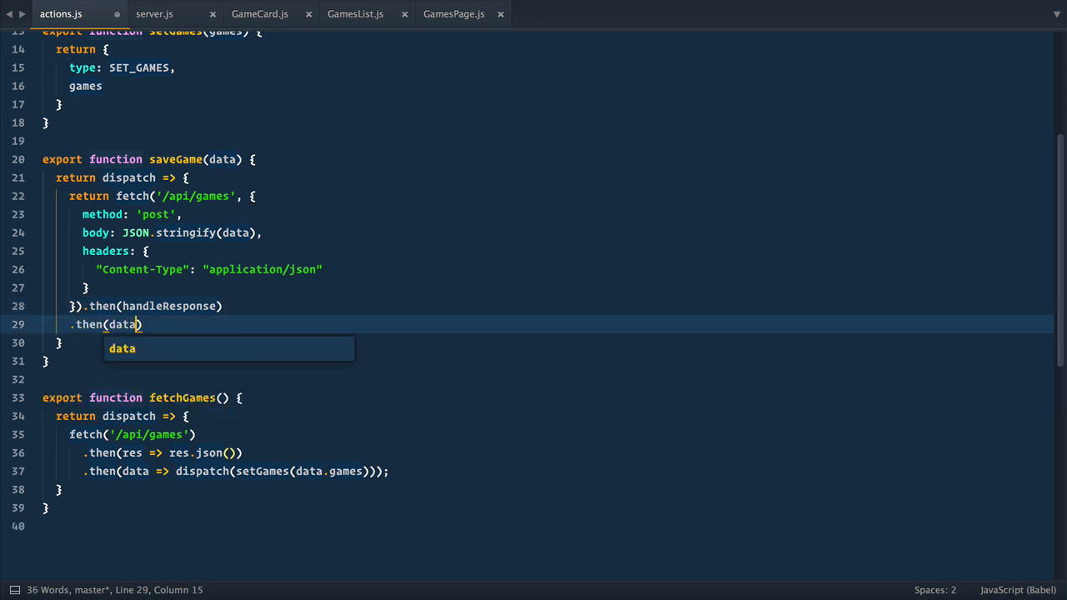
type("=> dispatch(addGame(data")
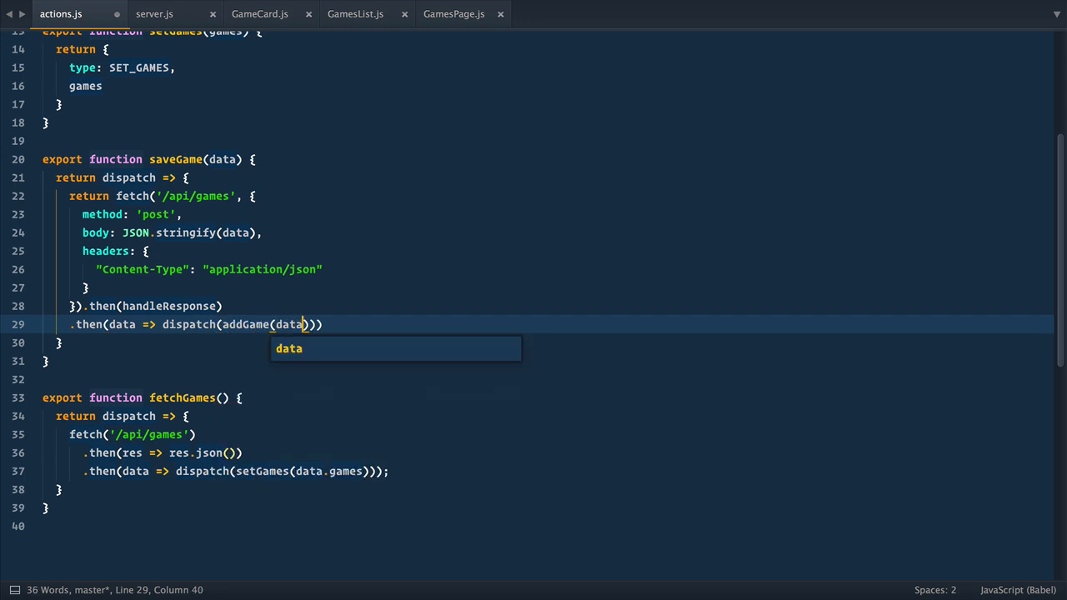
type(".game);")
type("type: ADD_")
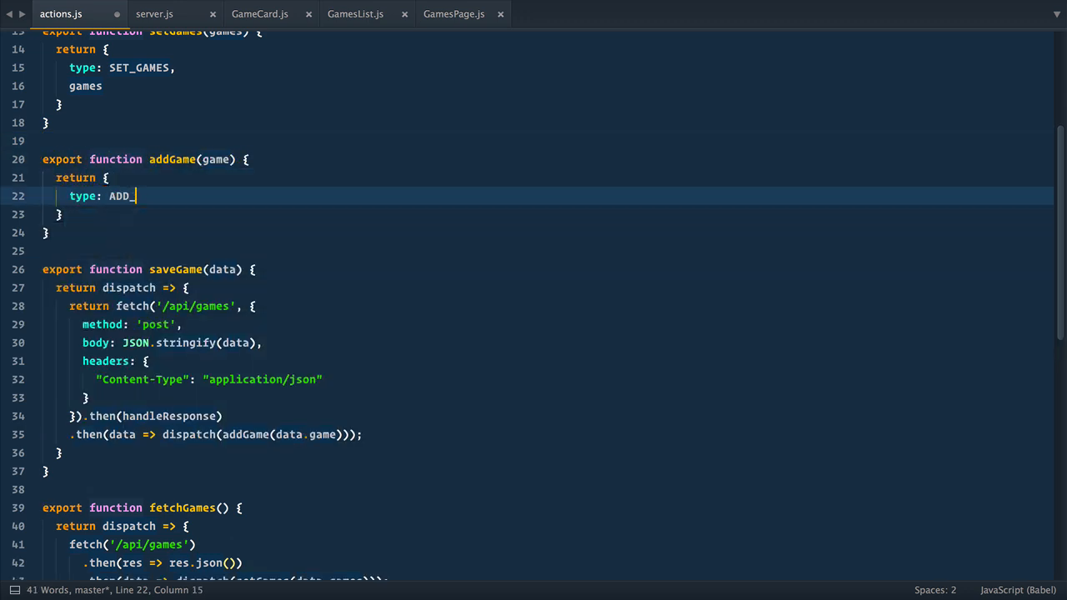
type("GAME,")
type("redu")
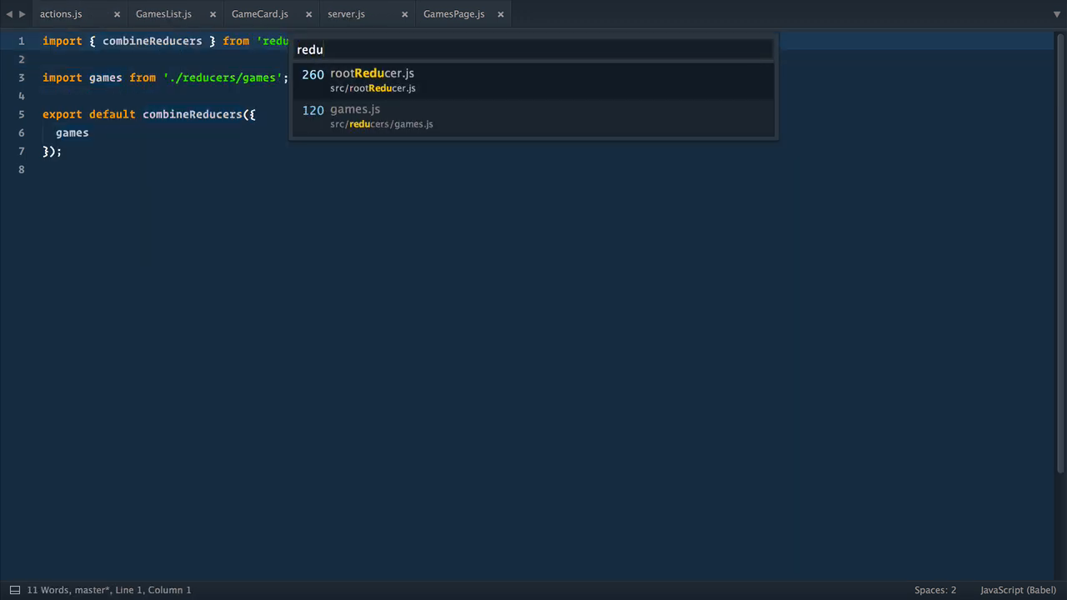
In reducers/games.js, import ADD_GAME and add a case returning [...state, ...]
left_click(355, 109)
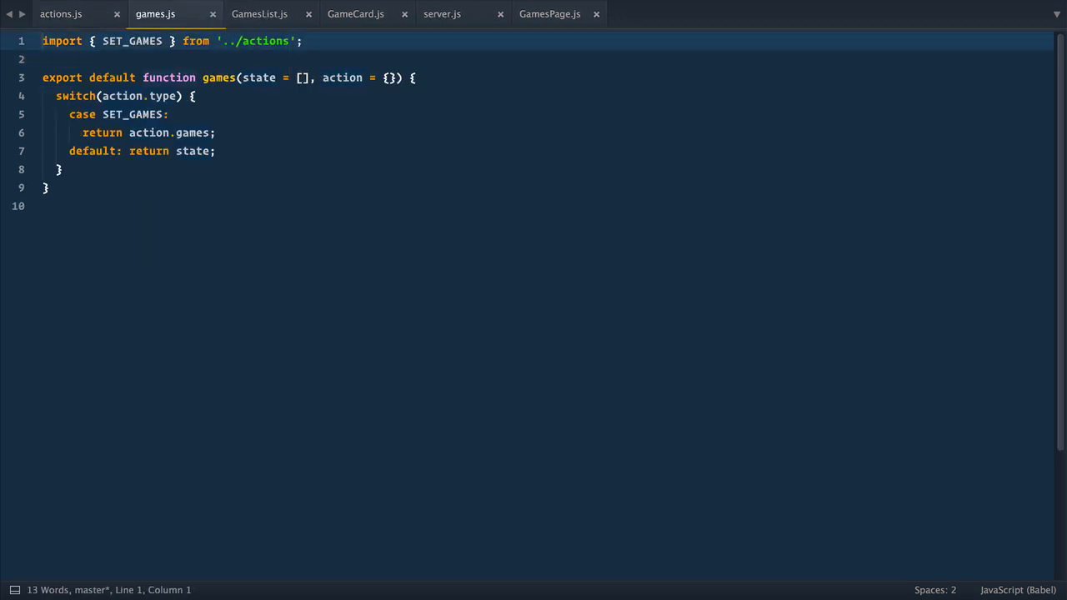
type(", A")
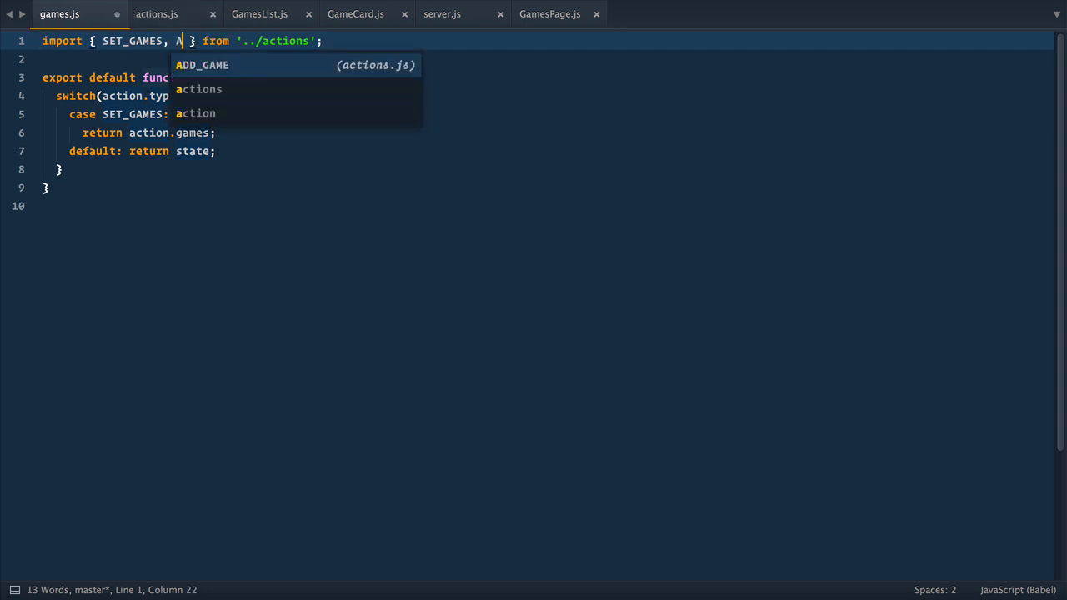
key("Tab")
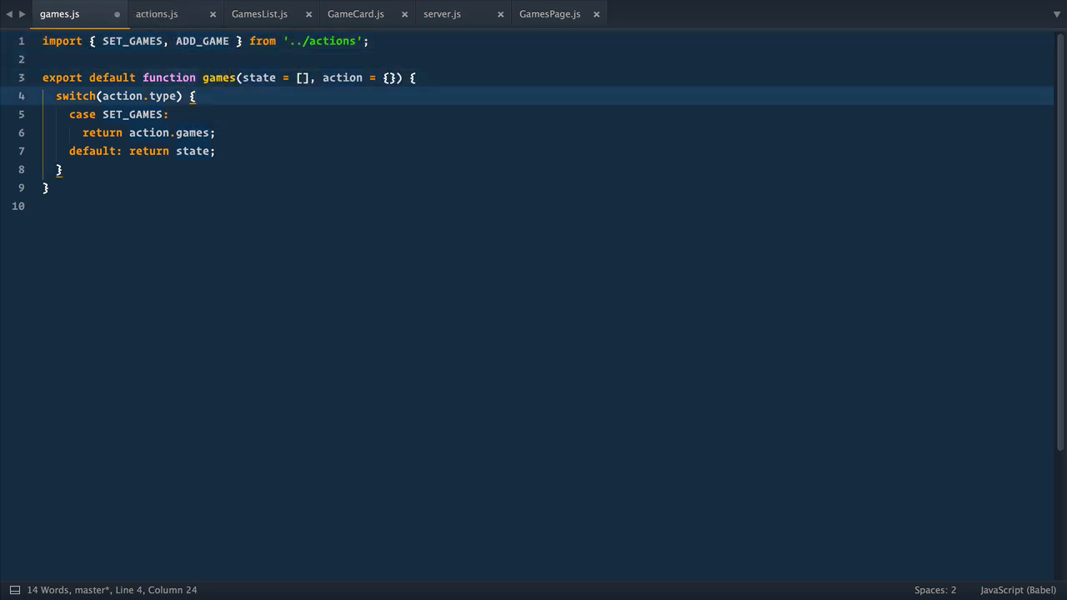
type("case ADD_GAME:")
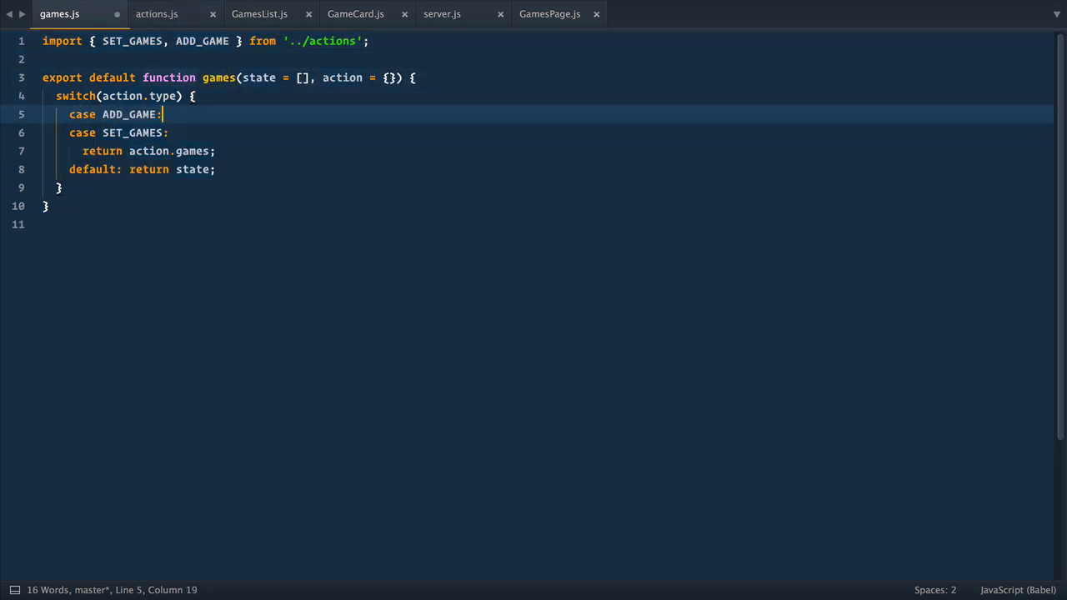
type("return [")
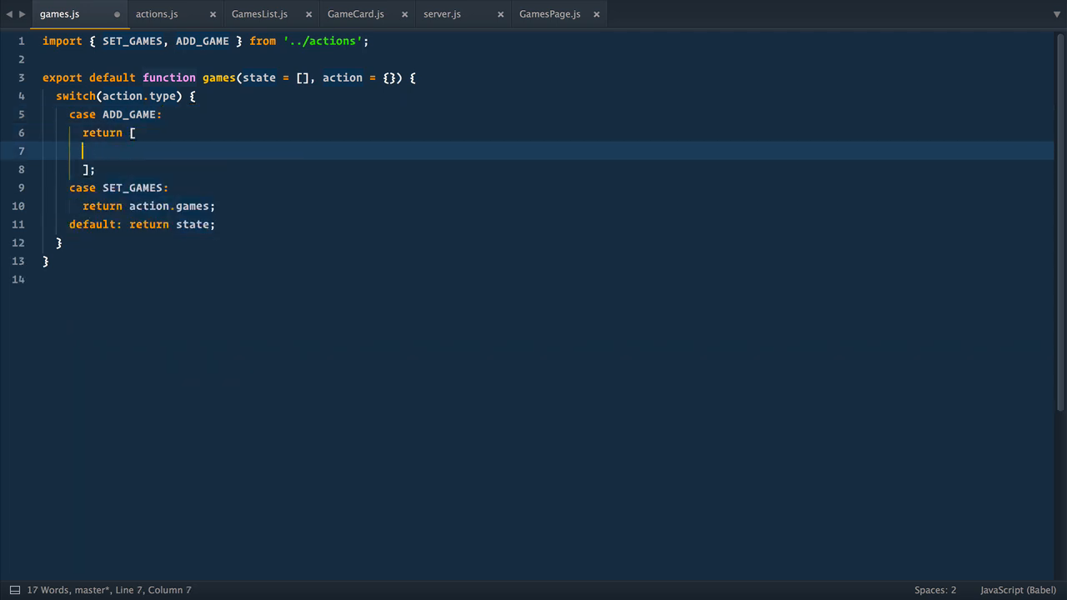
type("...state,")
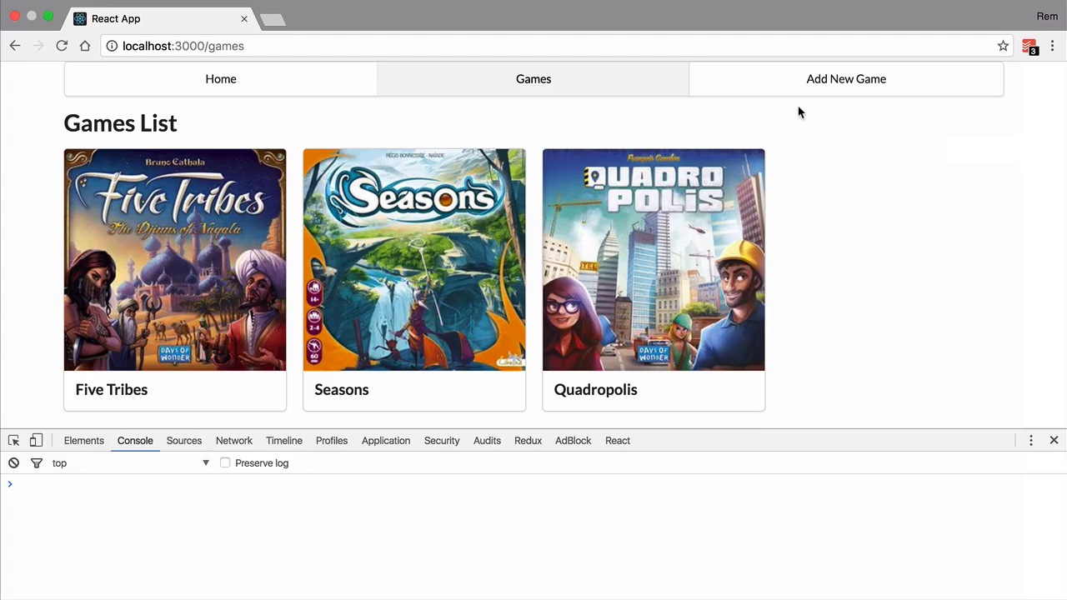
Add the game Arcadia Quest with its geekdo cover image URL through the form and save it
left_click(845, 78)
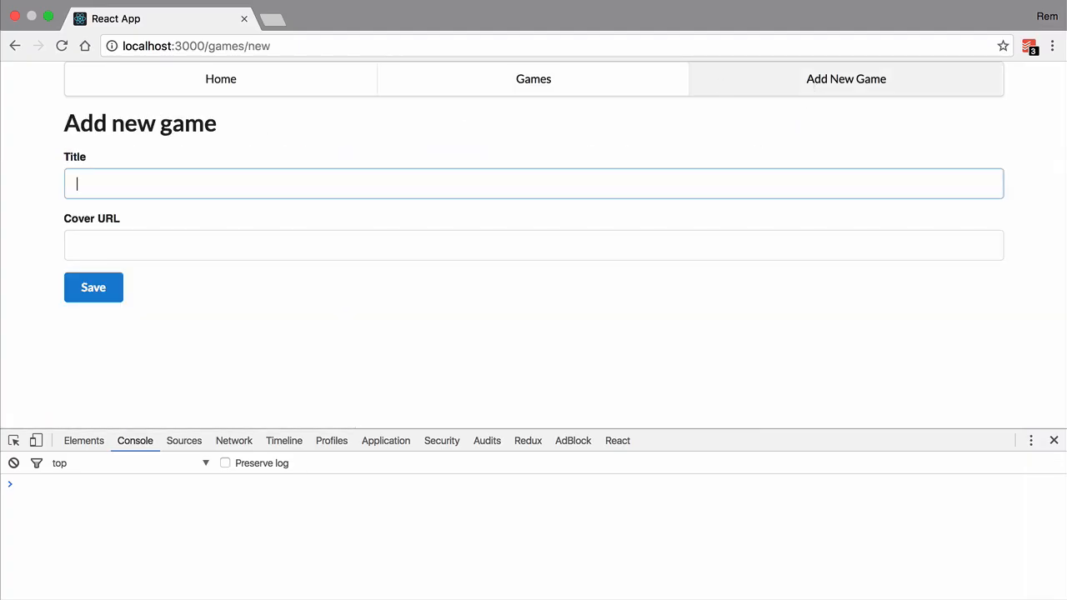
type("Arcadia")
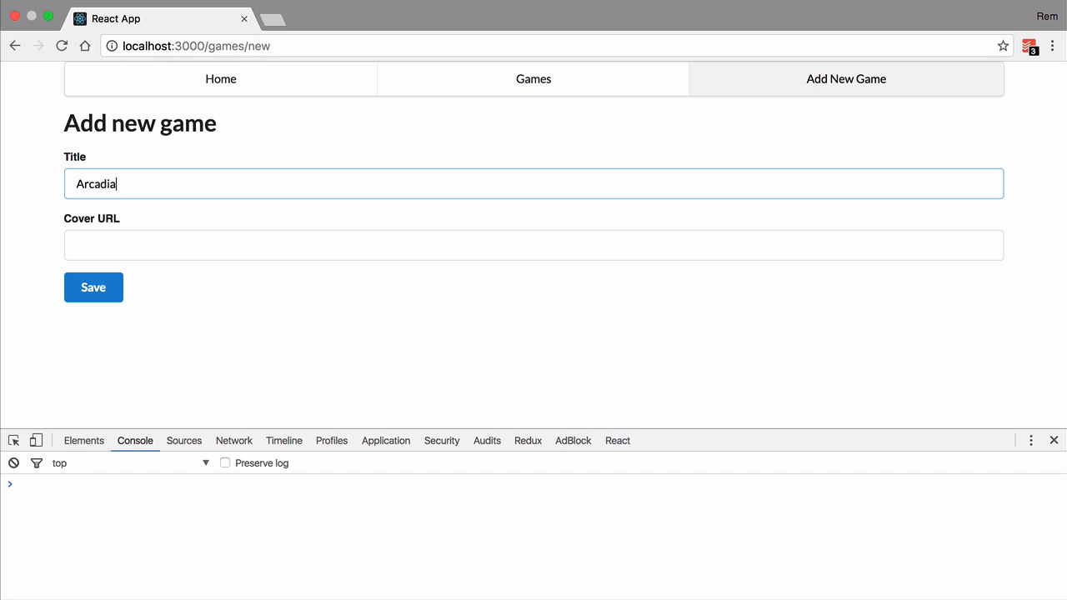
type("https://cf.geekdo-images.com/L6XdA4SrlVHmeqvRUR4BYzbEj_8=/fit-in/246x300/pic2305263.jpg")
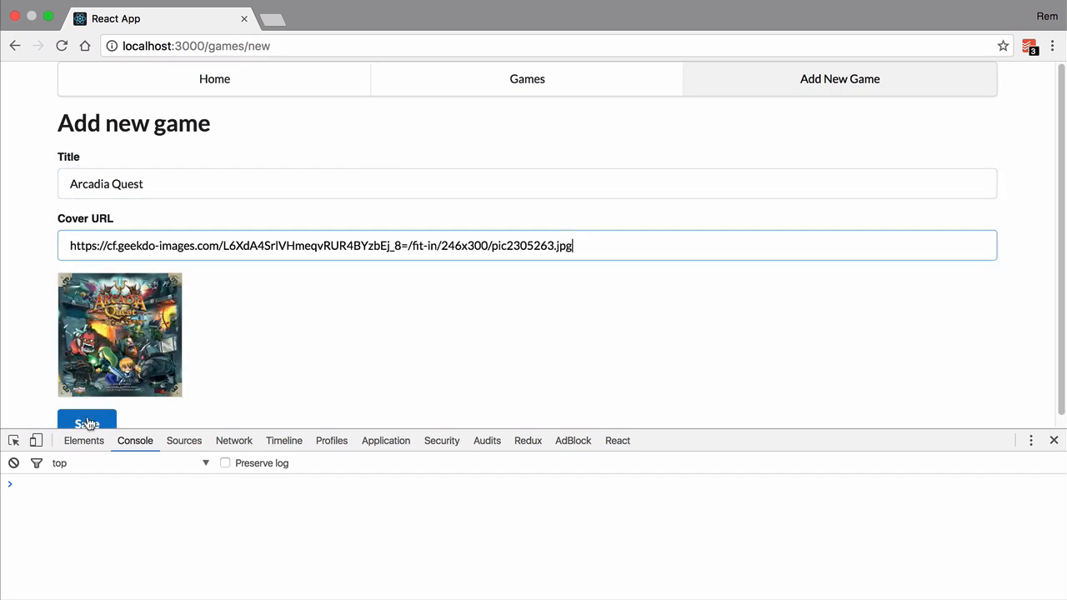
left_click(87, 423)
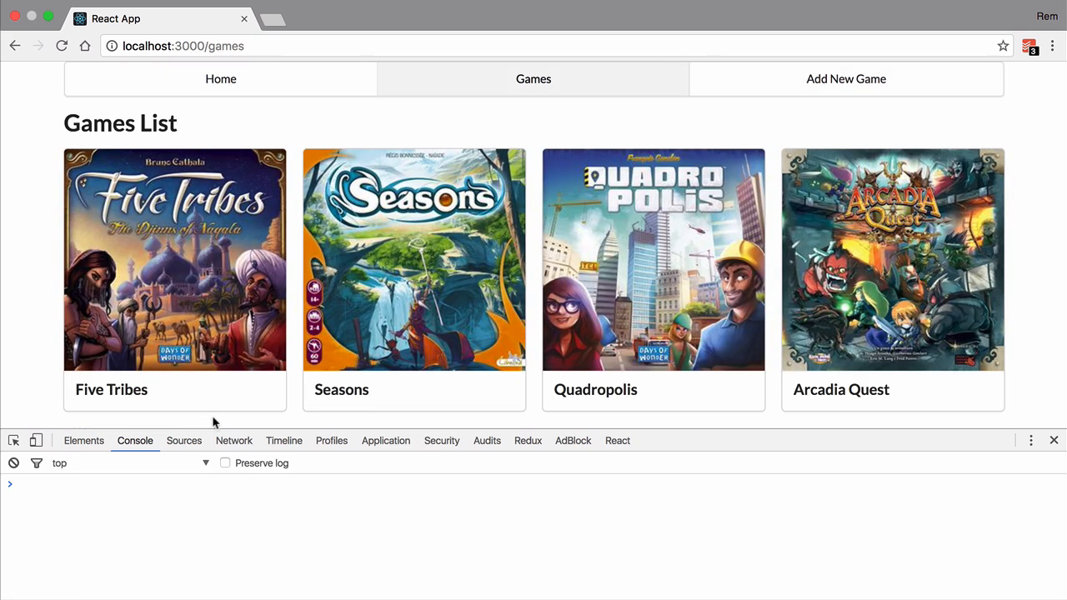
left_click(234, 440)
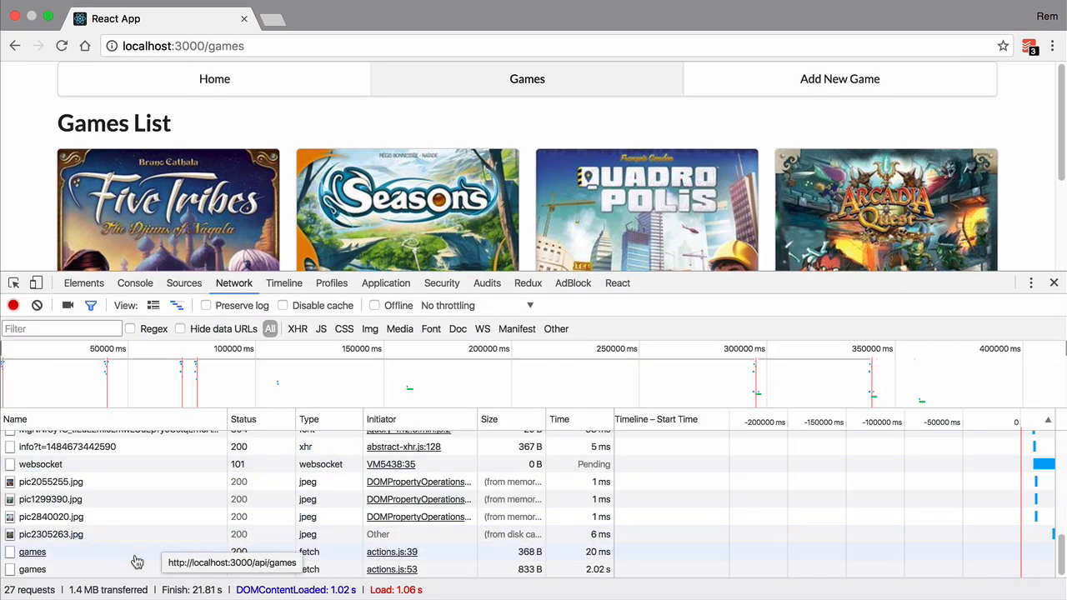
Preview the 'games' fetch response, which lists Arcadia Quest as the fourth game
left_click(33, 552)
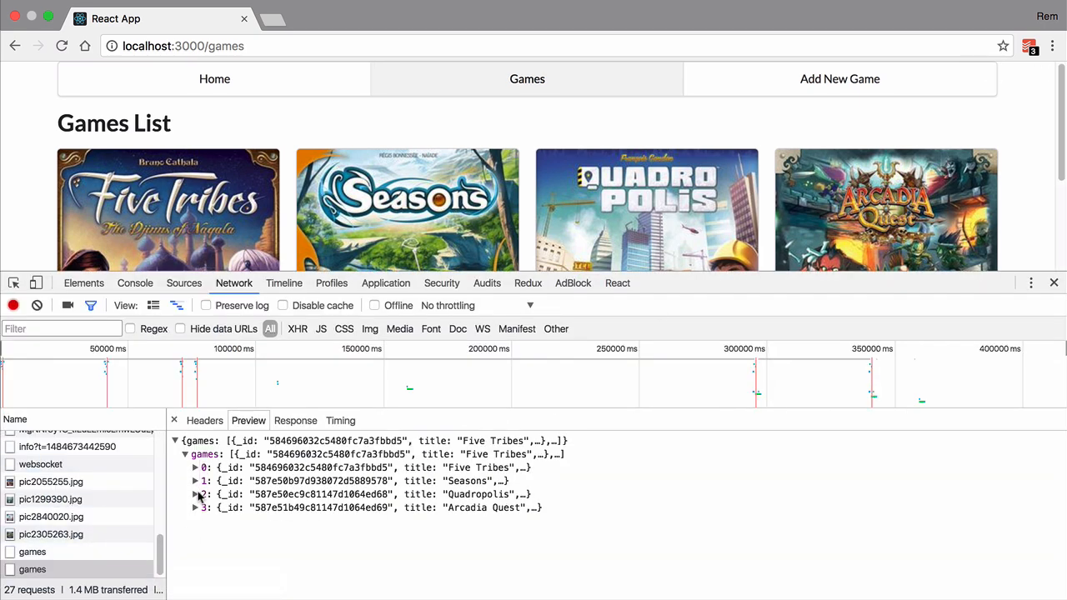